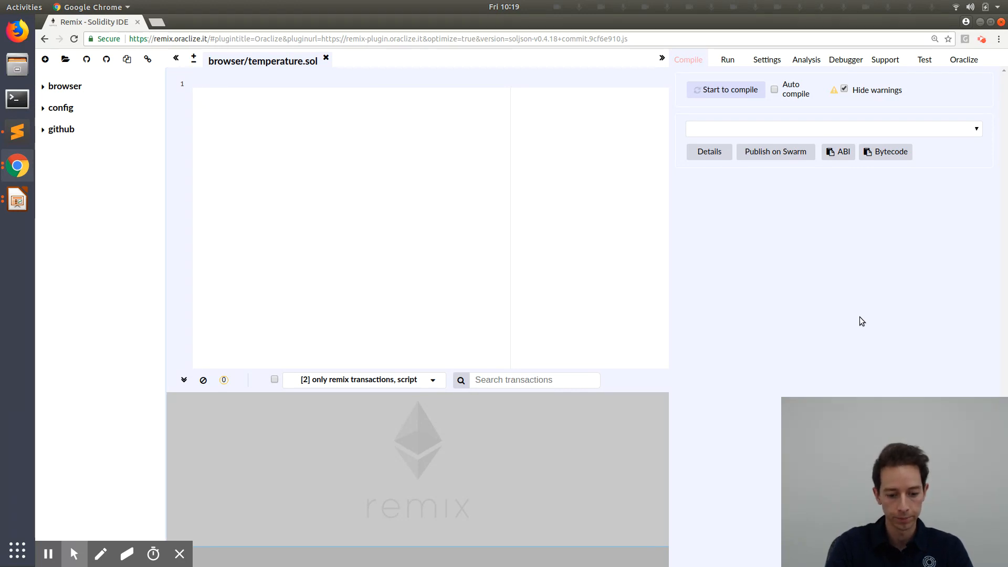
Write 'pragma solidity ^0.4.18;' and import github.com/oraclize/ethereum-api/oraclizeAPI.sol.
{"action": "type", "text": "pragma solidity ^0"}
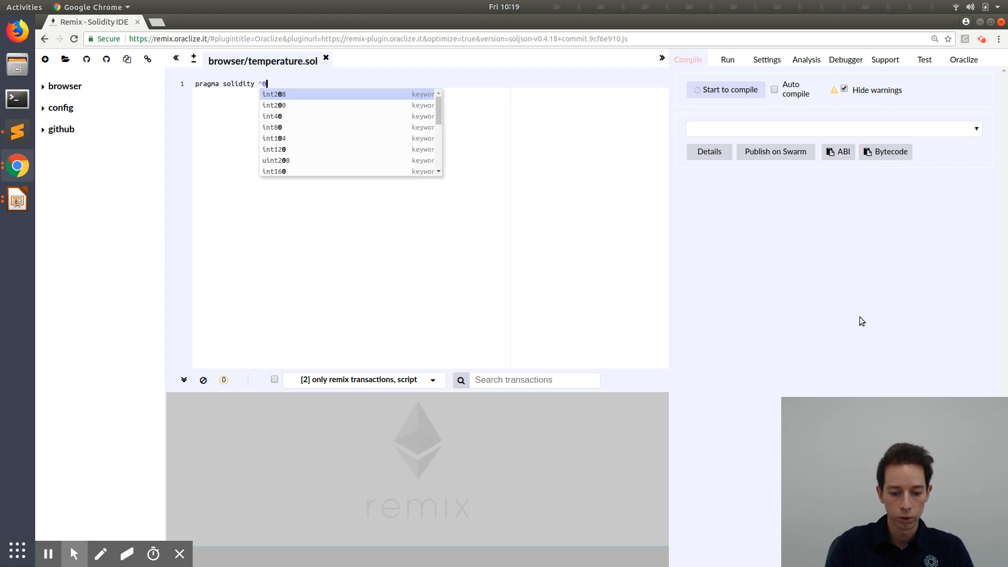
{"action": "type", "text": ".4."}
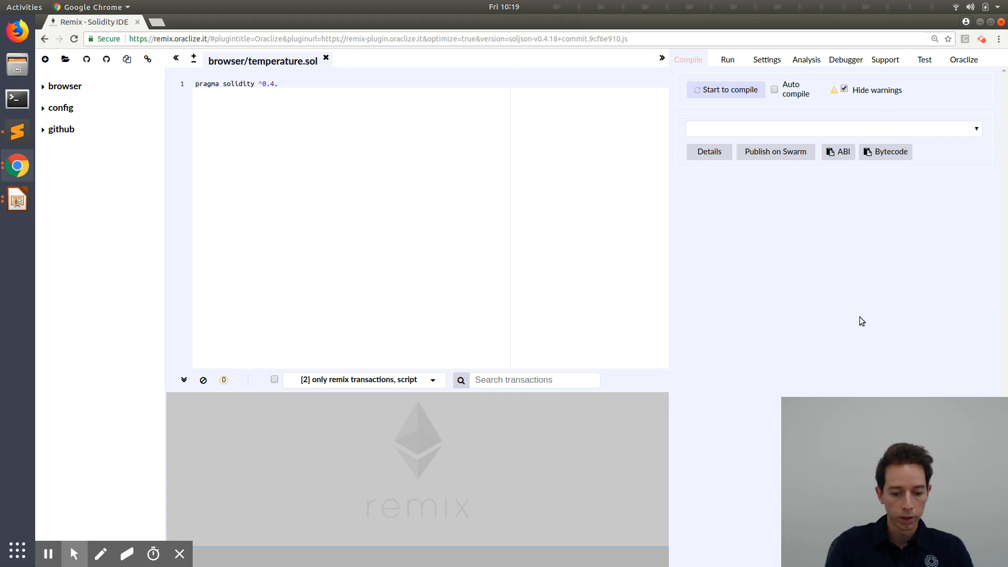
{"action": "type", "text": "18;"}
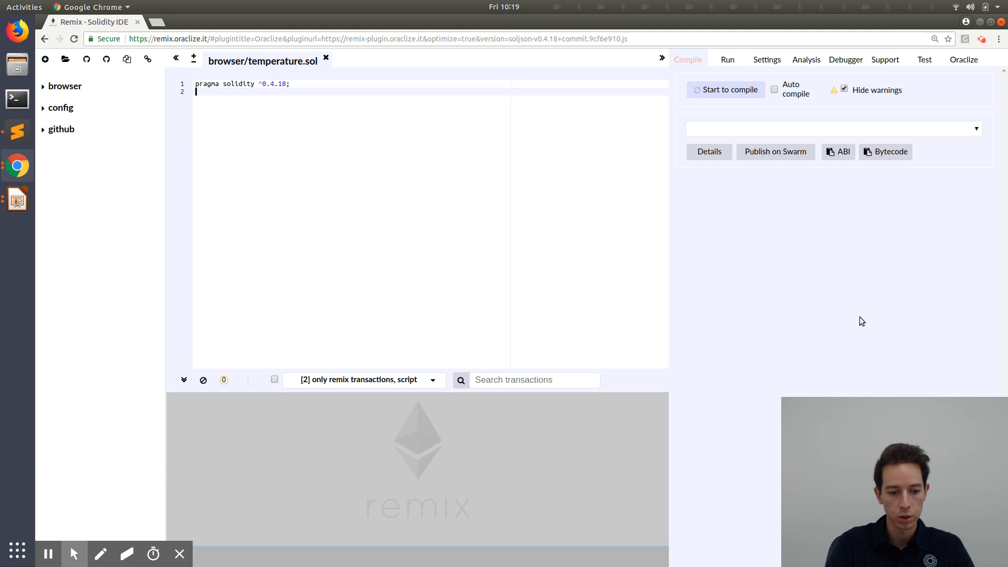
{"action": "type", "text": "import \"github.com/oraclize/ethereum-api/oraclizeAPI.sol\";"}
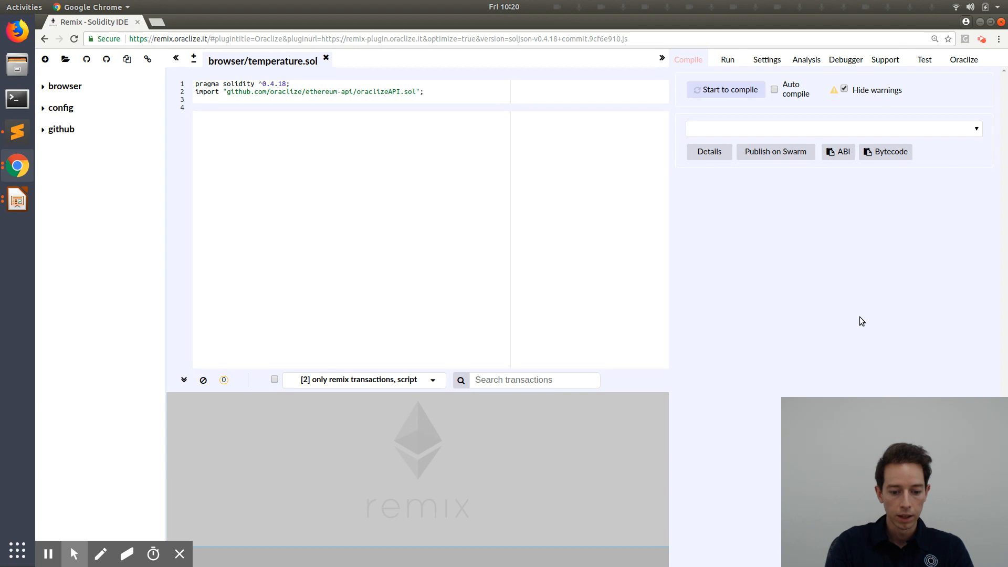
Declare 'contract Temperature is usingOraclize' containing 'uint public temperature;'.
{"action": "type", "text": "contract Tem"}
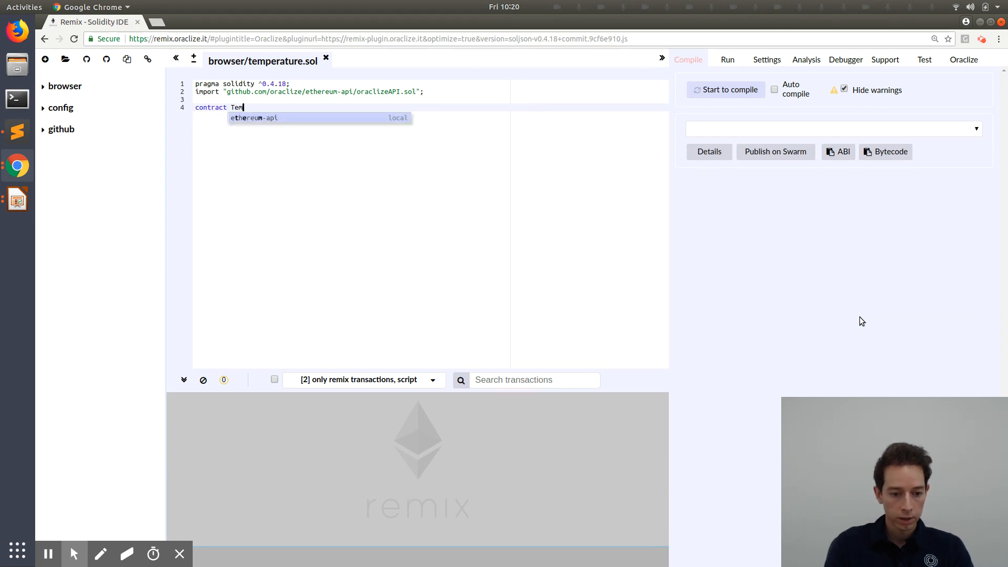
{"action": "type", "text": "perature"}
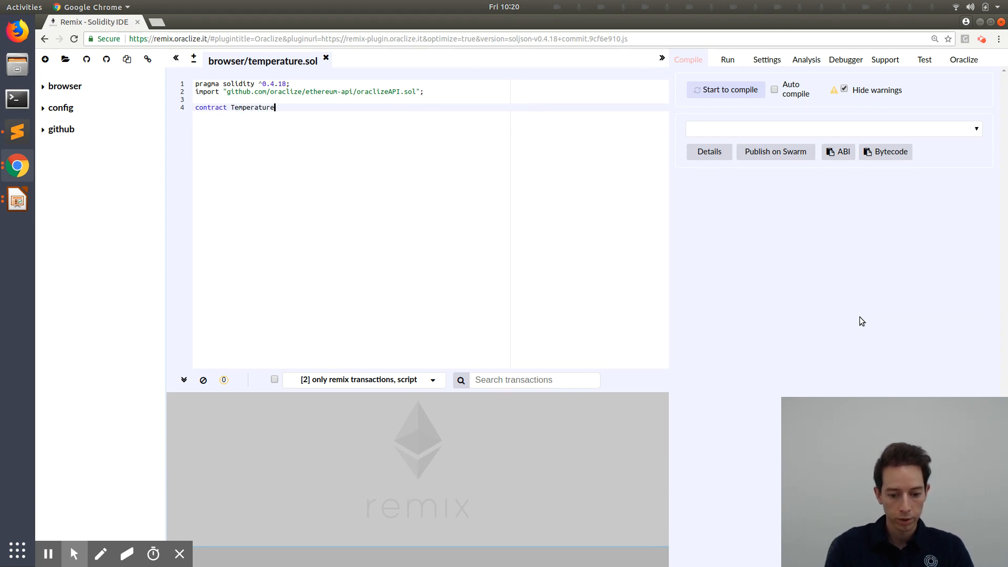
{"action": "type", "text": "is usingOr"}
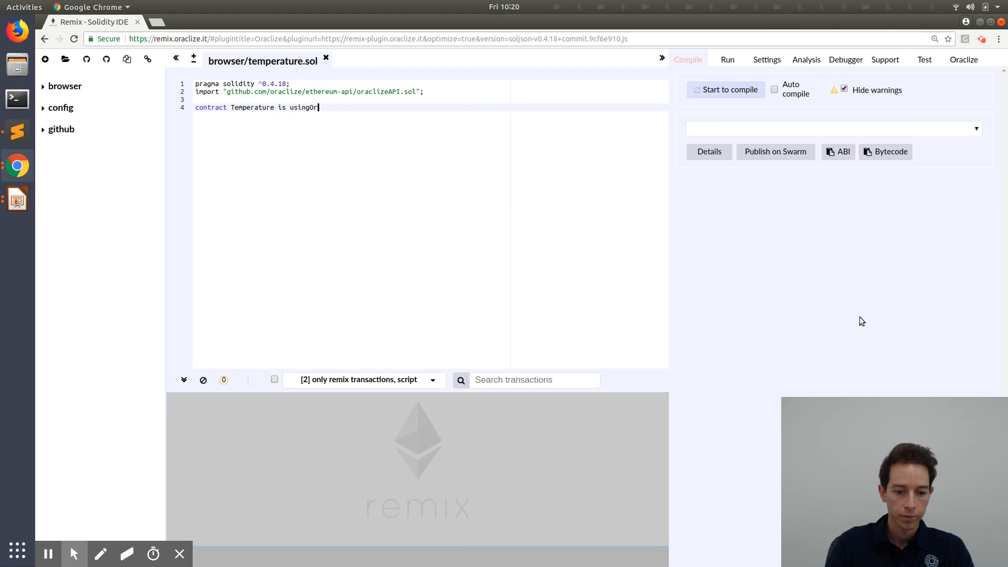
{"action": "type", "text": "aclize"}
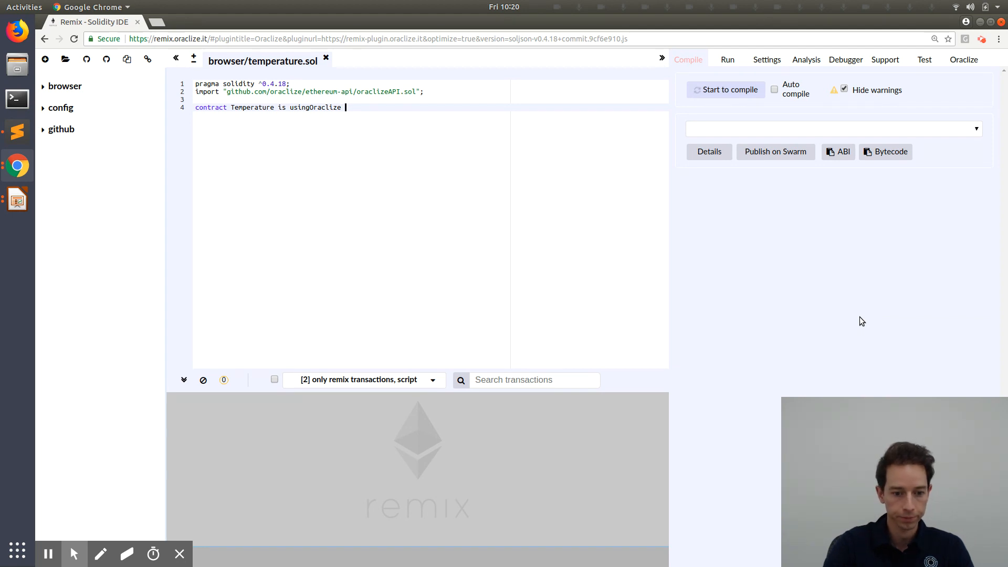
{"action": "type", "text": "{"}
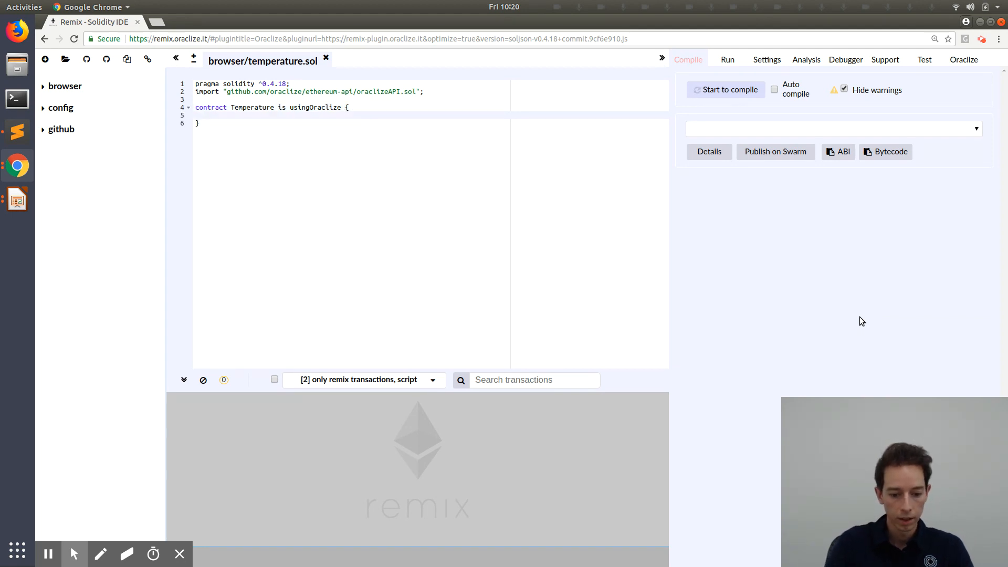
{"action": "type", "text": "uint public temperature;"}
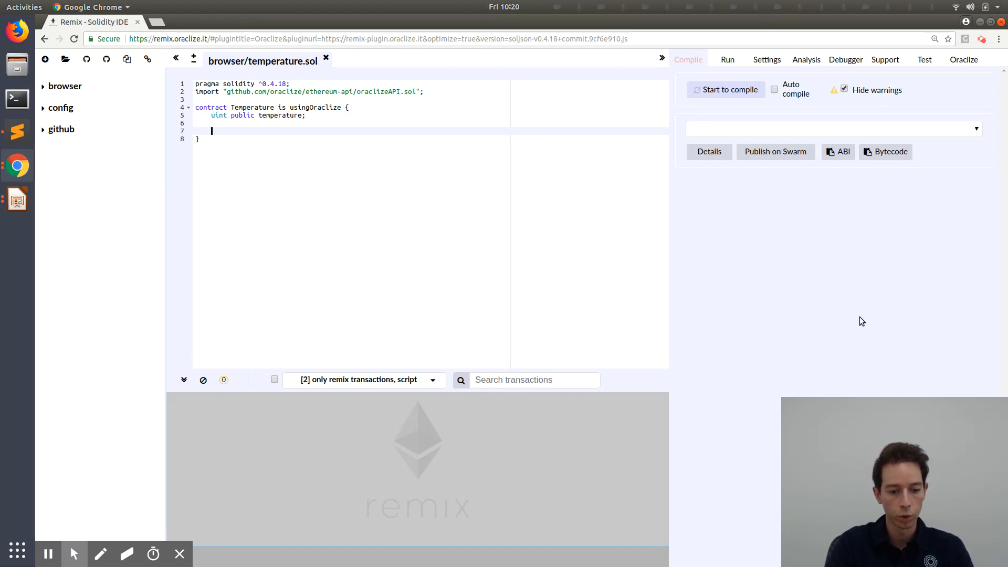
Declare events NewOraclizeQuery(string description) and NewTemperature(string temperature).
{"action": "type", "text": "event"}
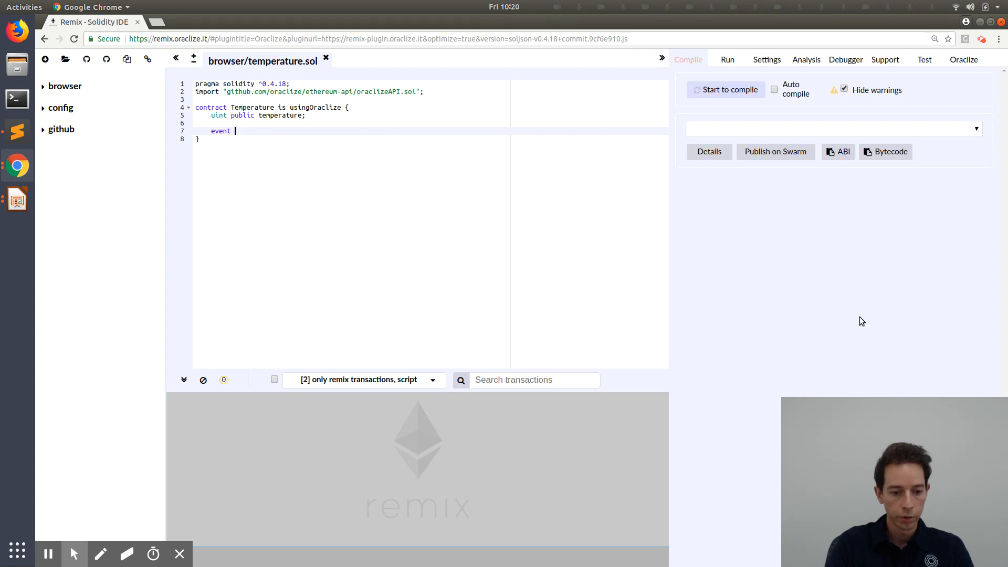
{"action": "type", "text": "NewOracliz"}
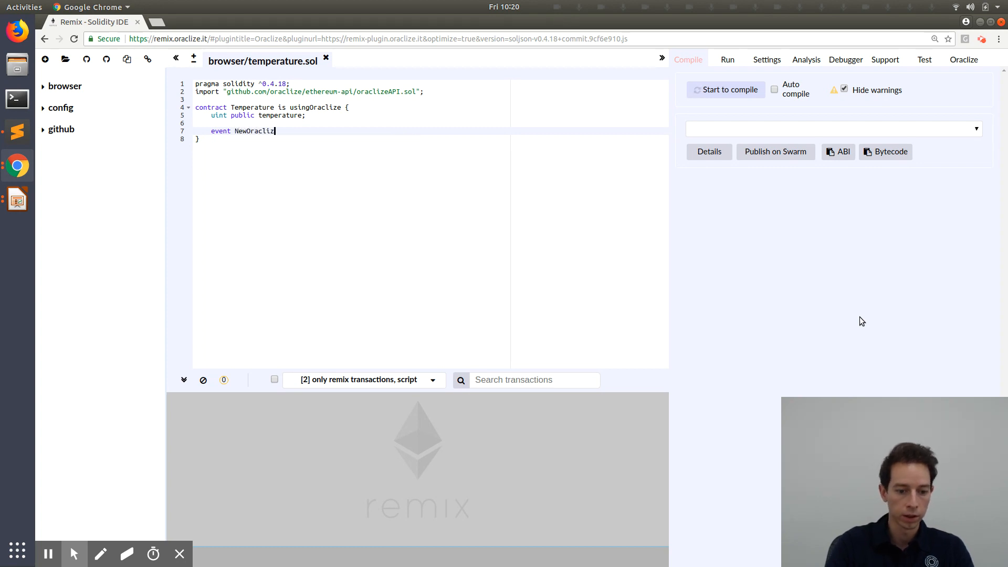
{"action": "type", "text": "eQuery()"}
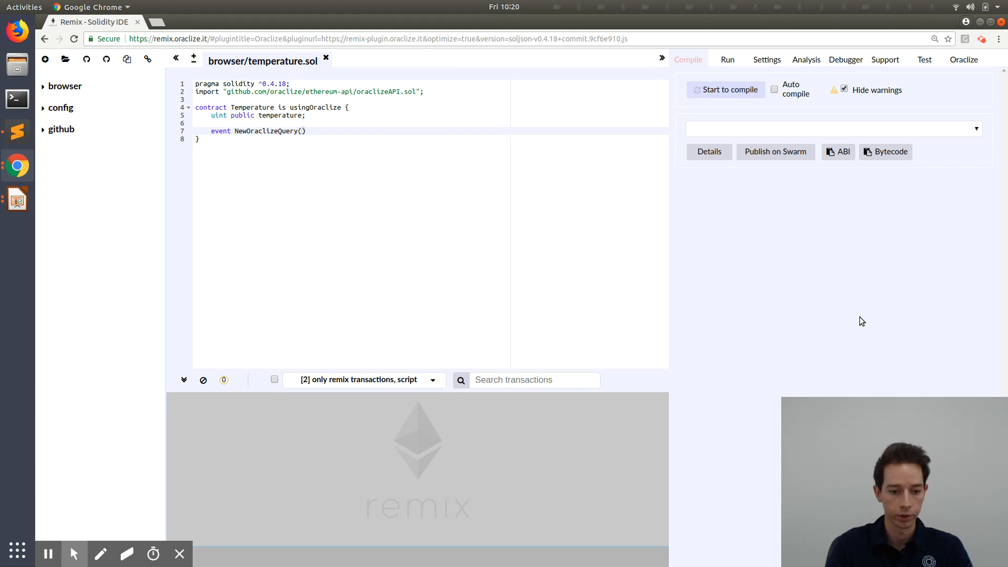
{"action": "type", "text": "string des"}
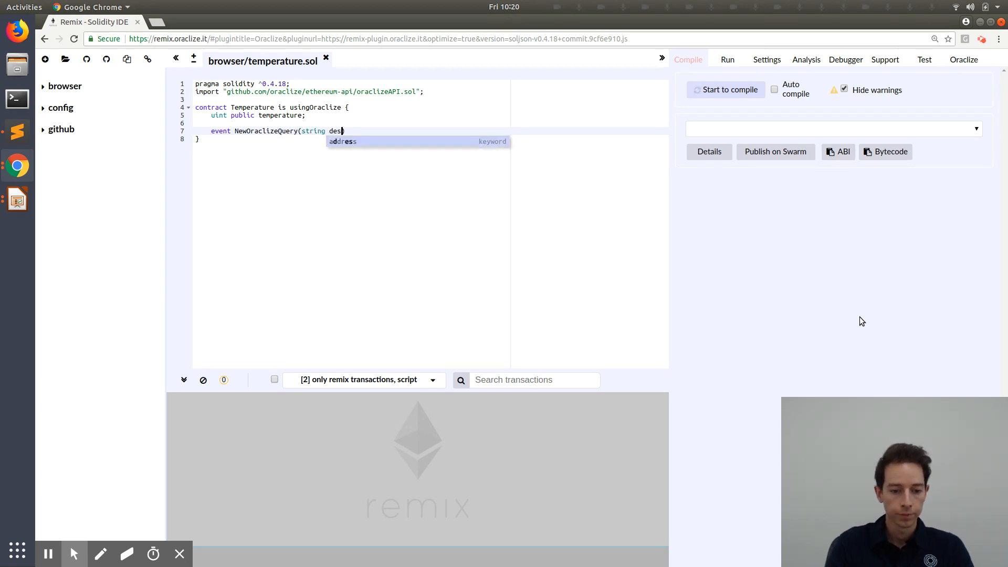
{"action": "type", "text": "cription)"}
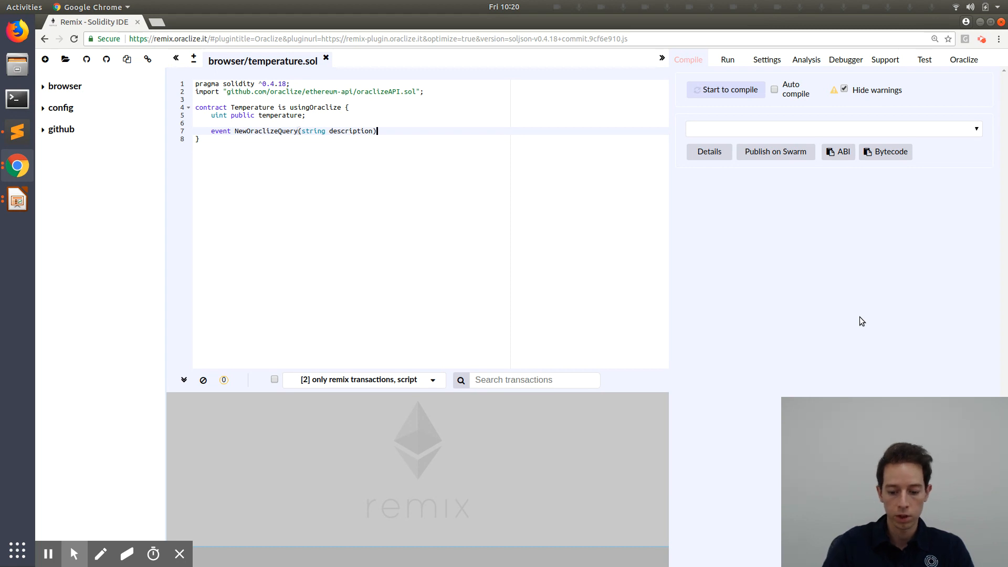
{"action": "type", "text": ";"}
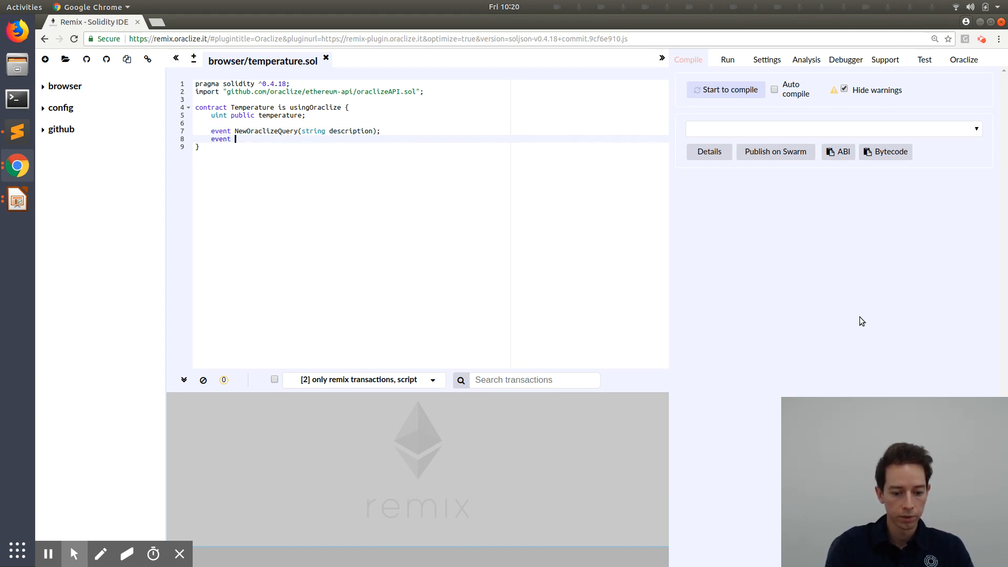
{"action": "type", "text": "NewTe"}
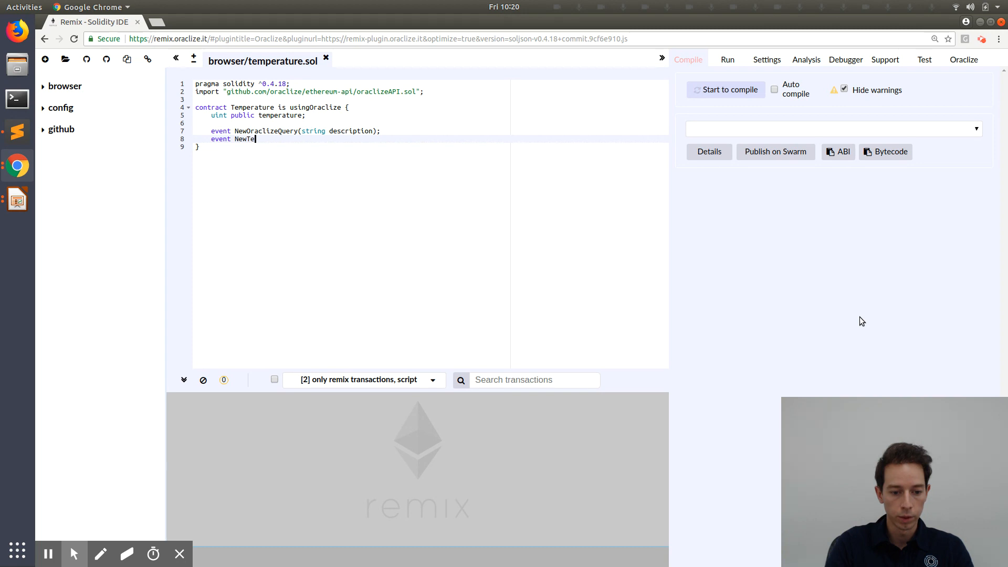
{"action": "type", "text": "mperature()"}
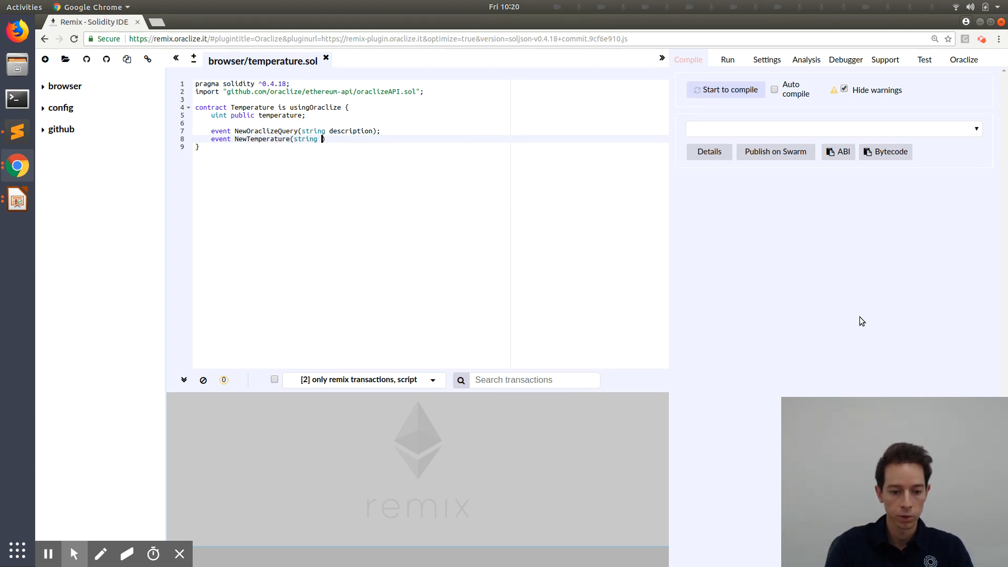
{"action": "type", "text": "temperature)"}
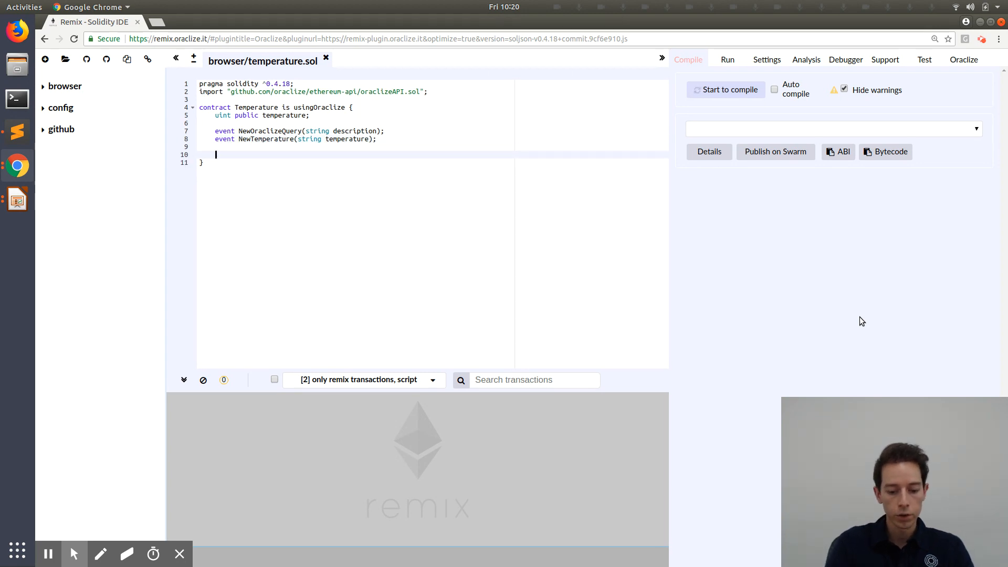
Declare a public payable update() function.
{"action": "type", "text": "function update"}
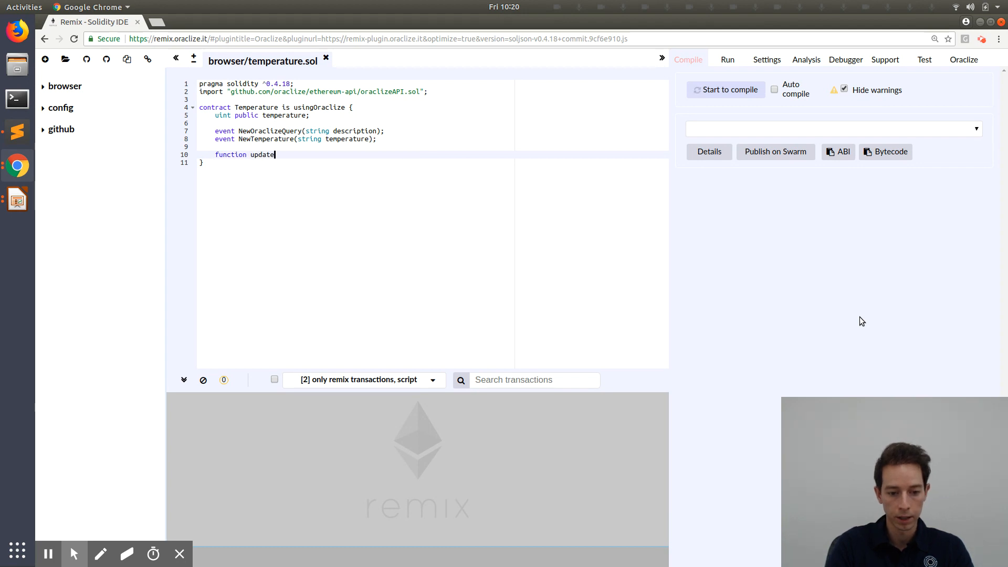
{"action": "type", "text": "()"}
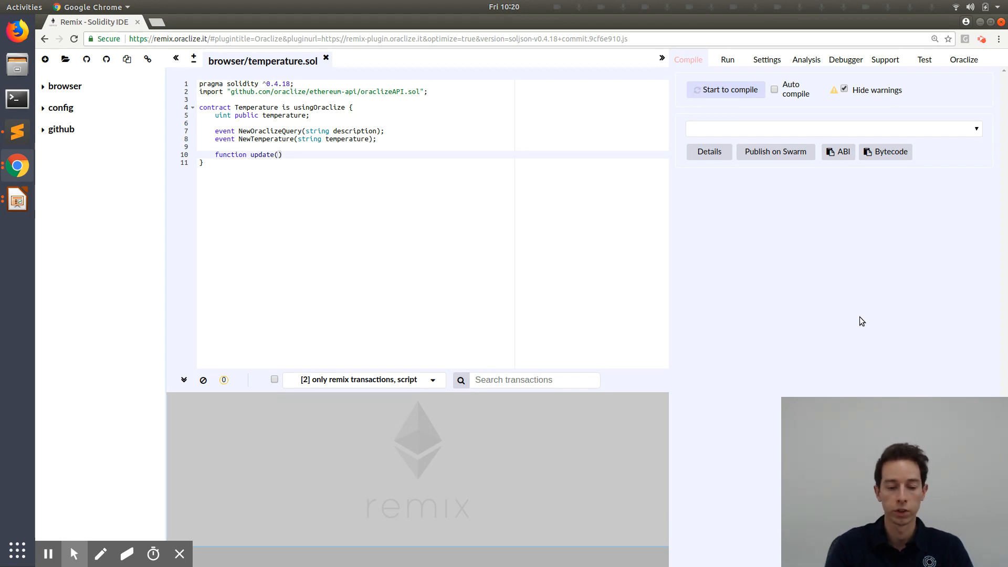
{"action": "left_click", "coordinate": [286, 154]}
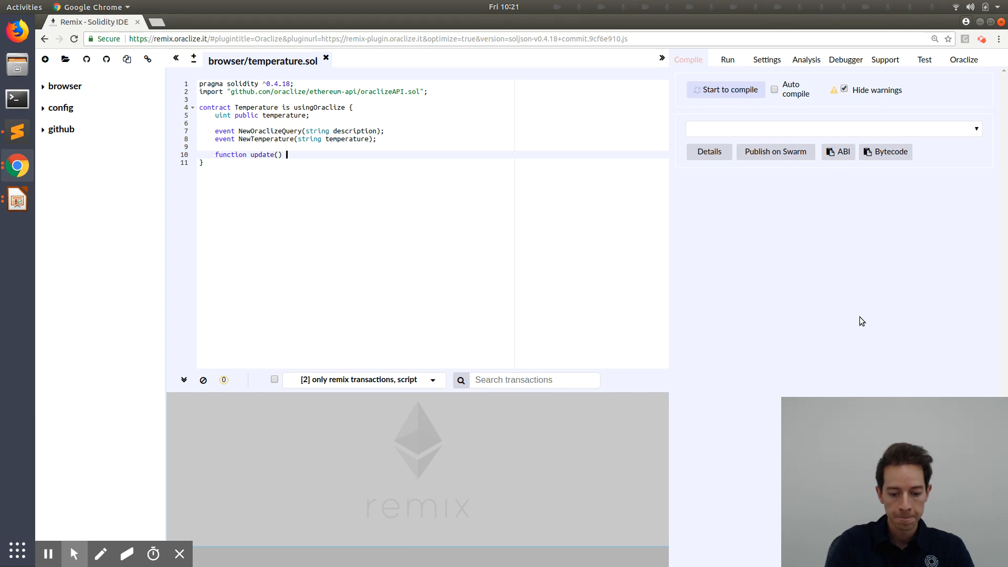
{"action": "type", "text": "public payable"}
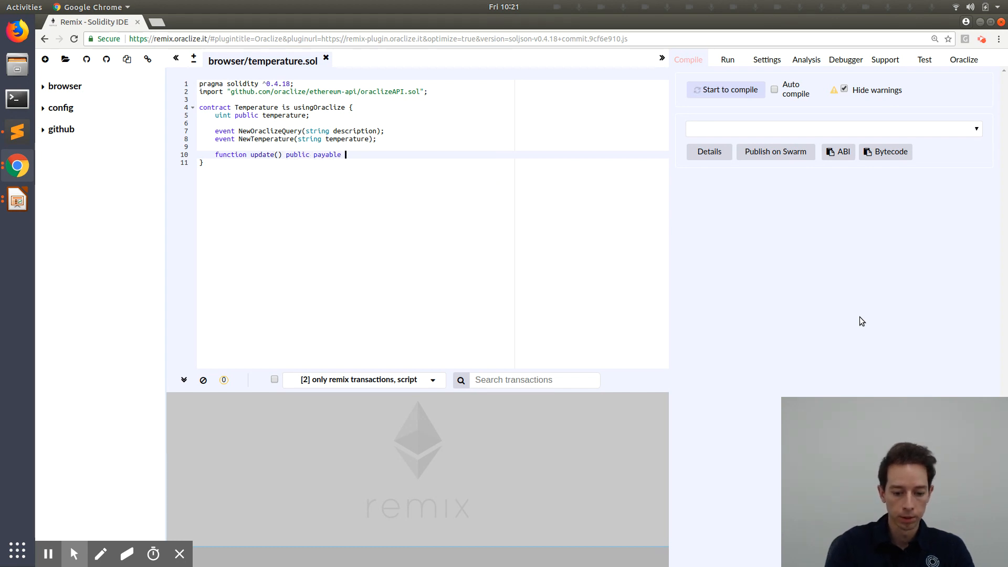
{"action": "type", "text": "{"}
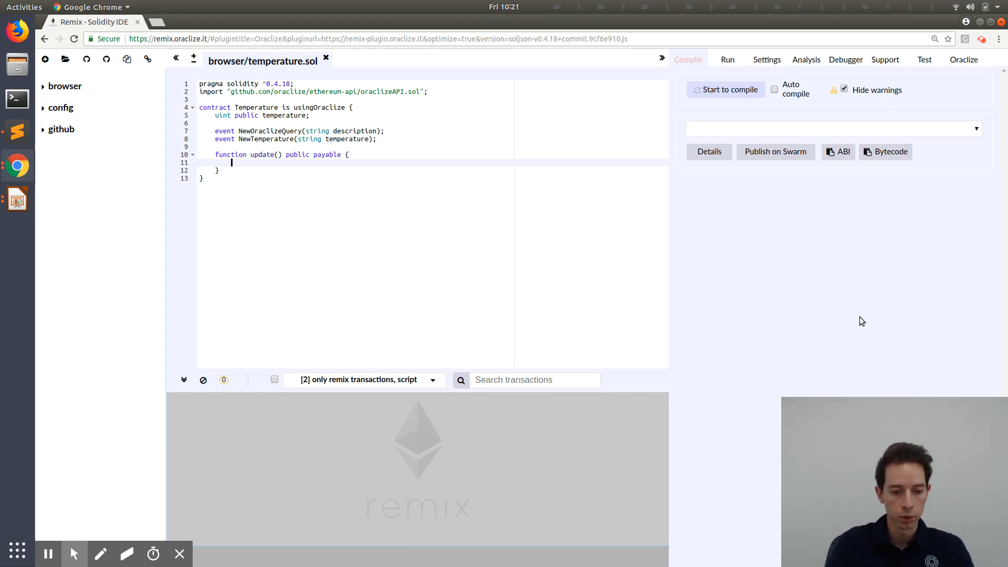
Inside update(), emit NewOraclizeQuery("Oraclize query was sent, waiting for a response...").
{"action": "type", "text": "New"}
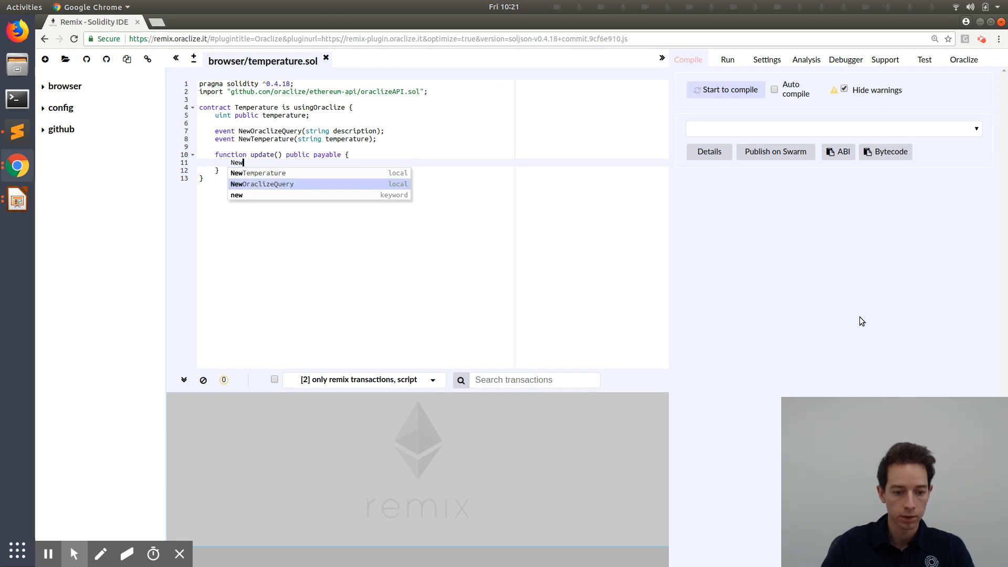
{"action": "left_click", "coordinate": [262, 184]}
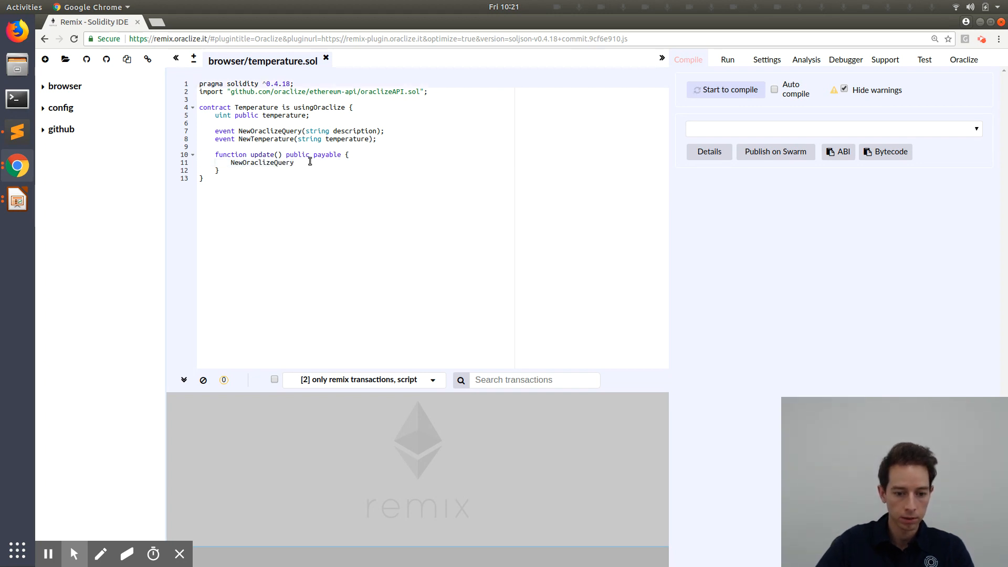
{"action": "type", "text": "("}
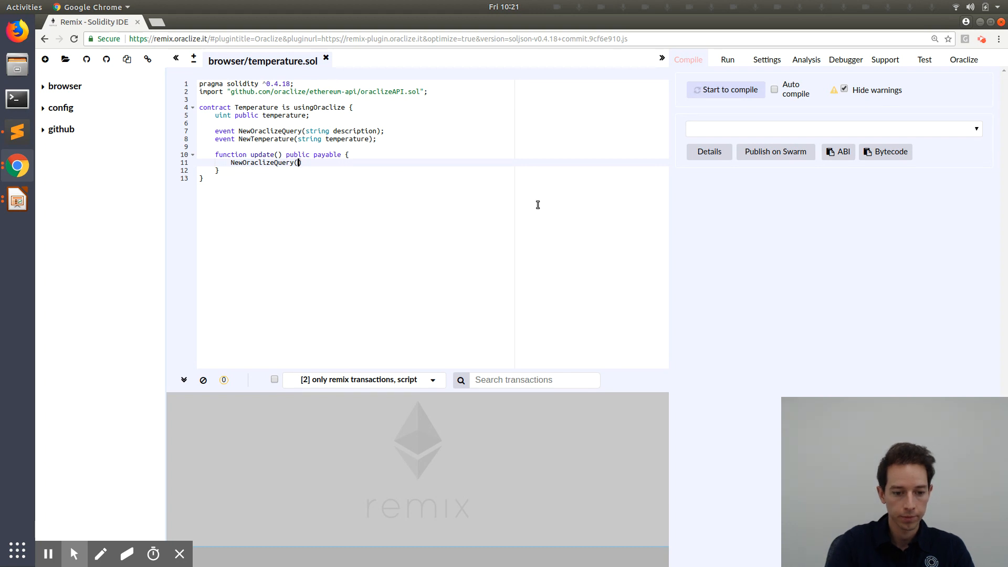
{"action": "type", "text": "\"\""}
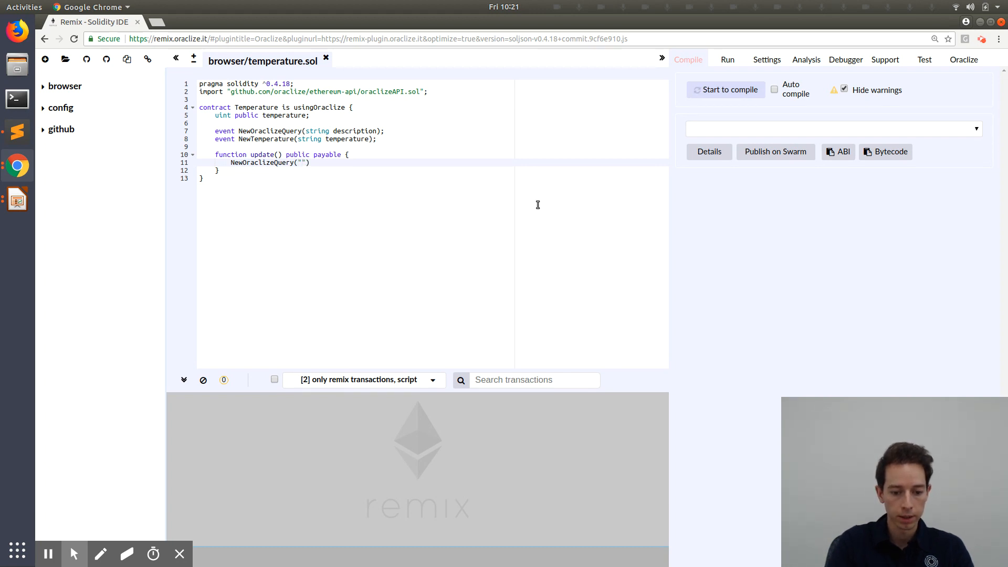
{"action": "type", "text": "Oraclize q"}
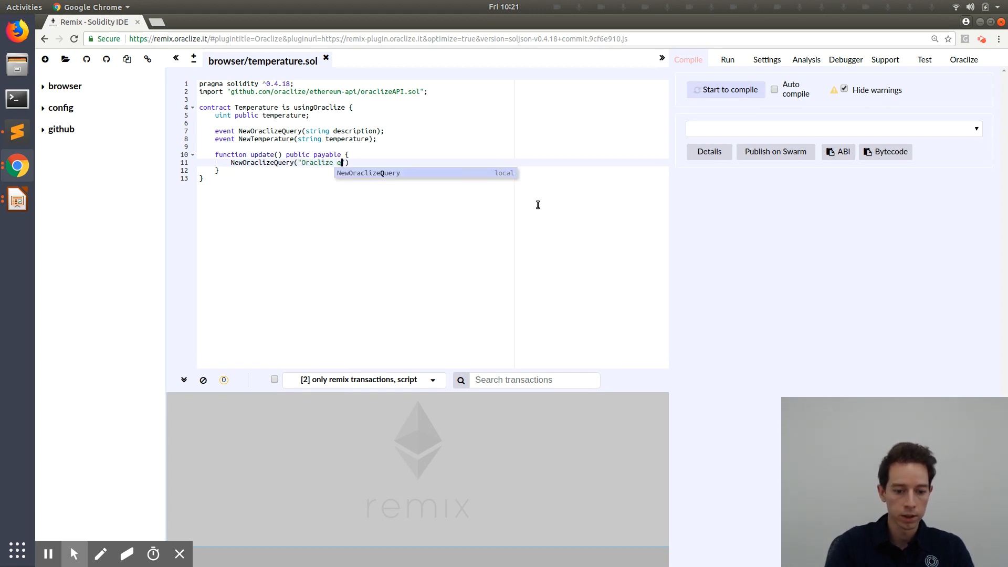
{"action": "type", "text": "uery was sent, waitin"}
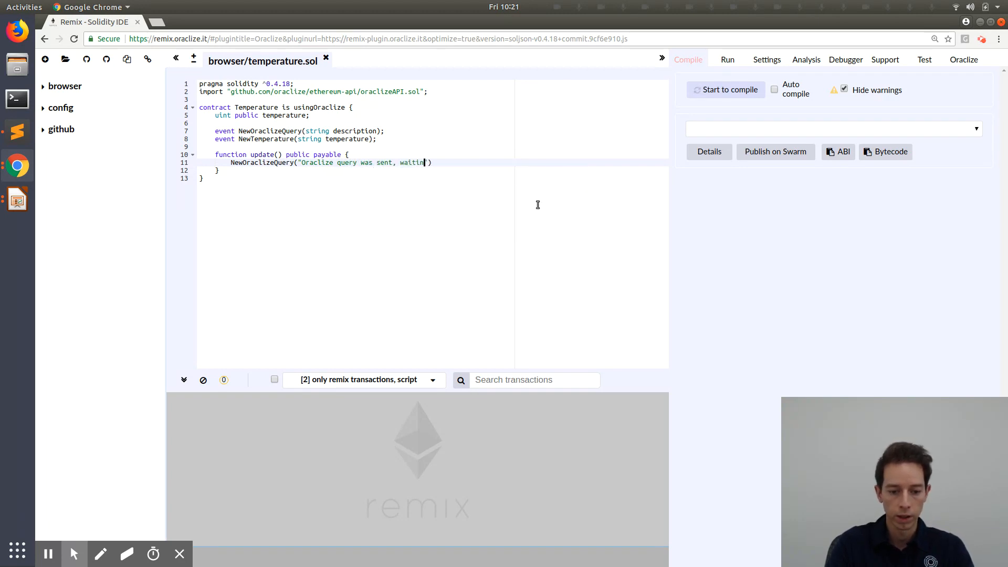
{"action": "type", "text": "g for a respons"}
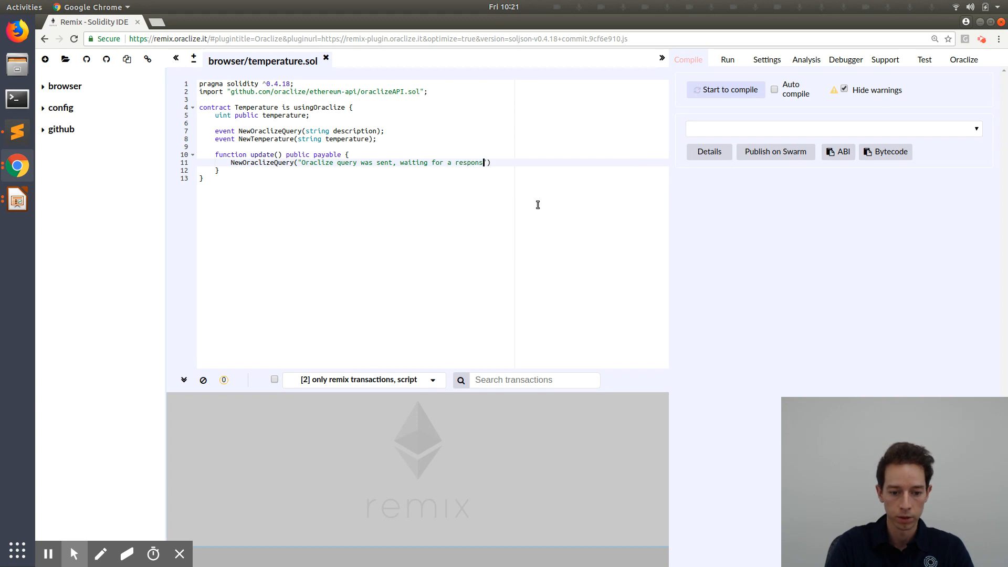
{"action": "type", "text": "...\");"}
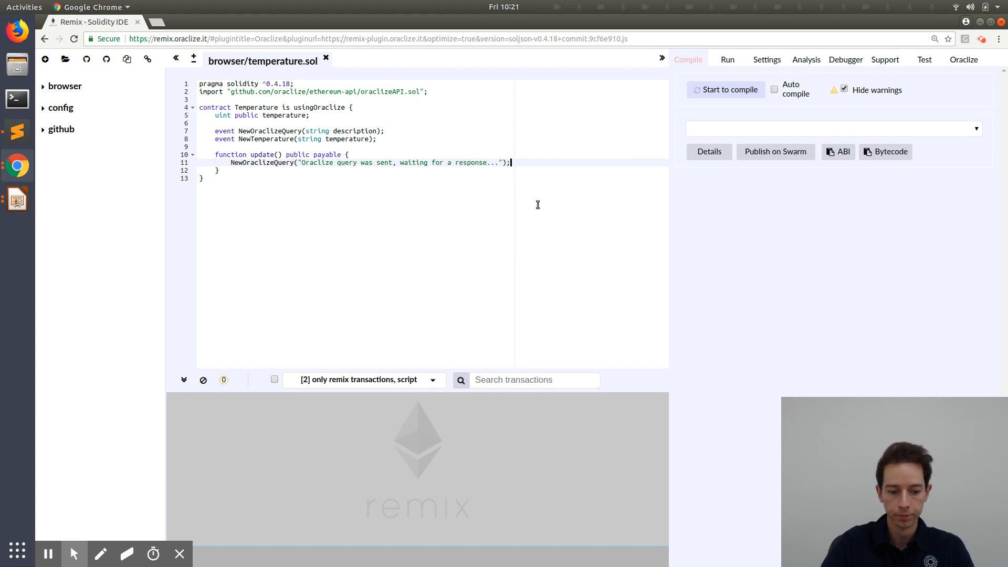
Add oraclize_query("WolframAlpha", "temperature in London"); to update().
{"action": "type", "text": "oraclize_query"}
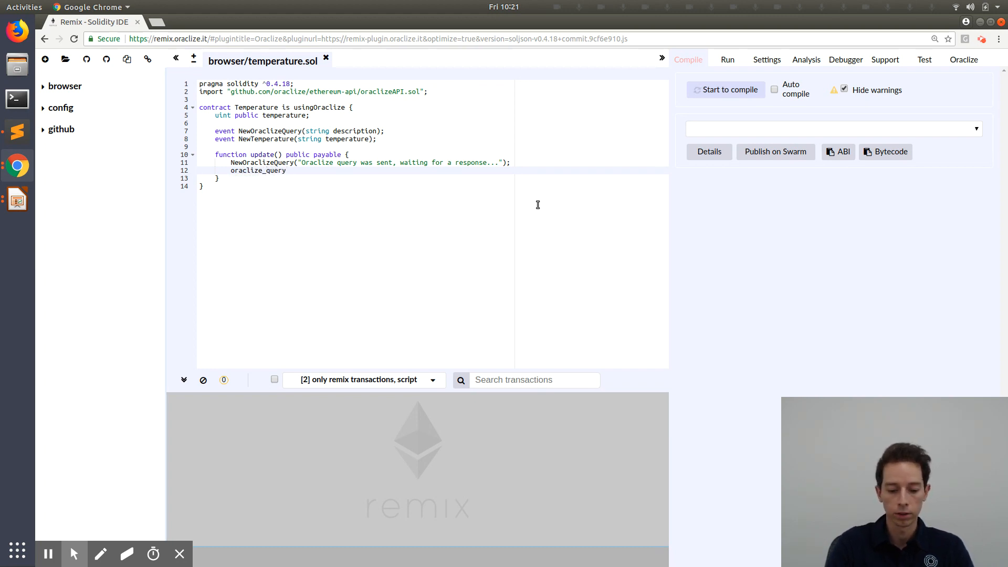
{"action": "type", "text": "()"}
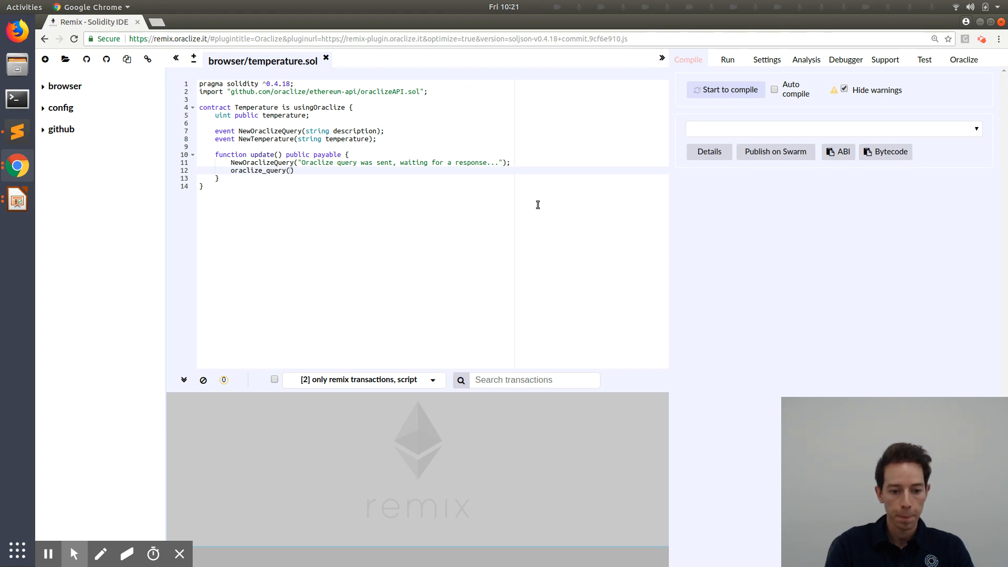
{"action": "type", "text": "\"\""}
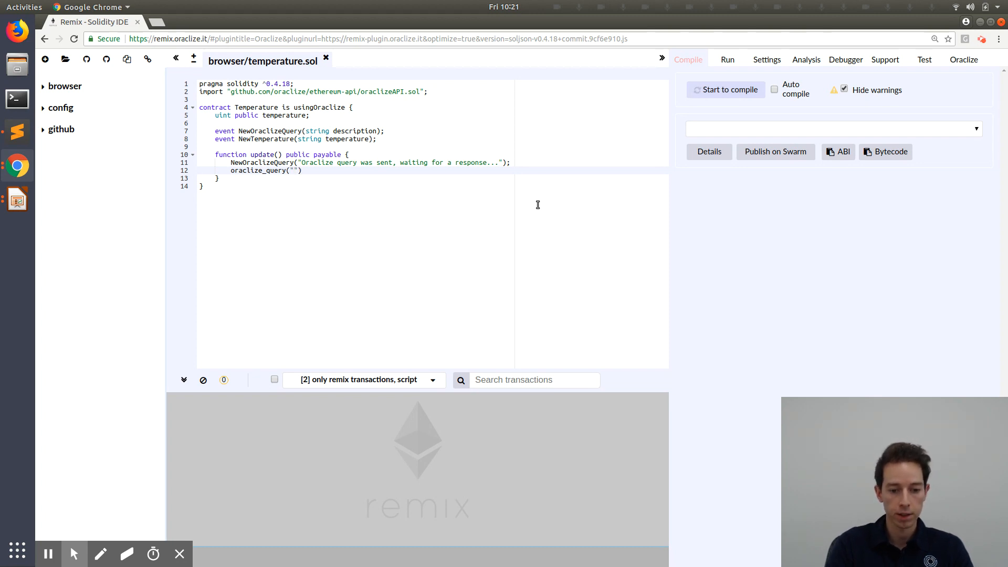
{"action": "type", "text": "Wolf"}
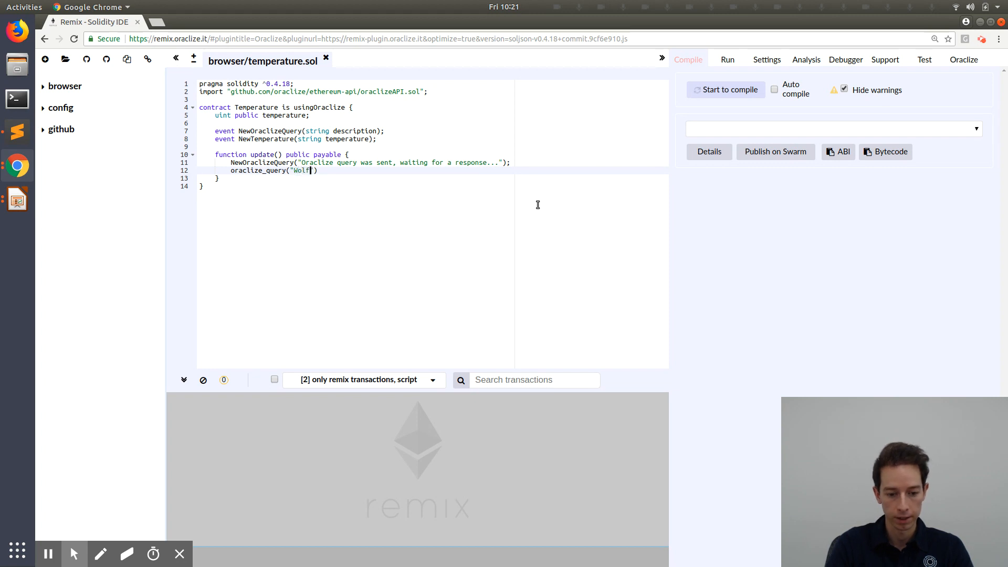
{"action": "type", "text": "ramAlpha"}
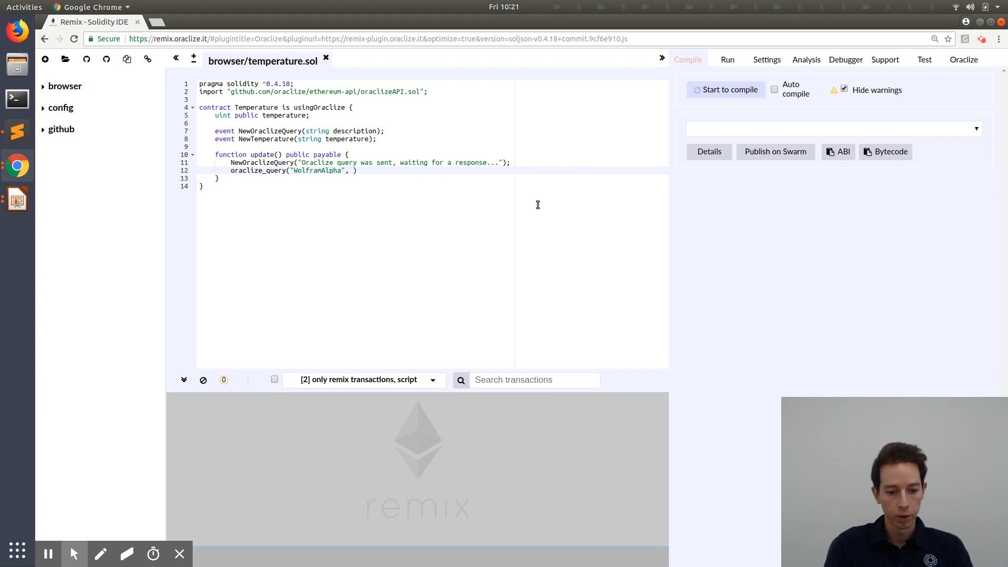
{"action": "type", "text": "temperature"}
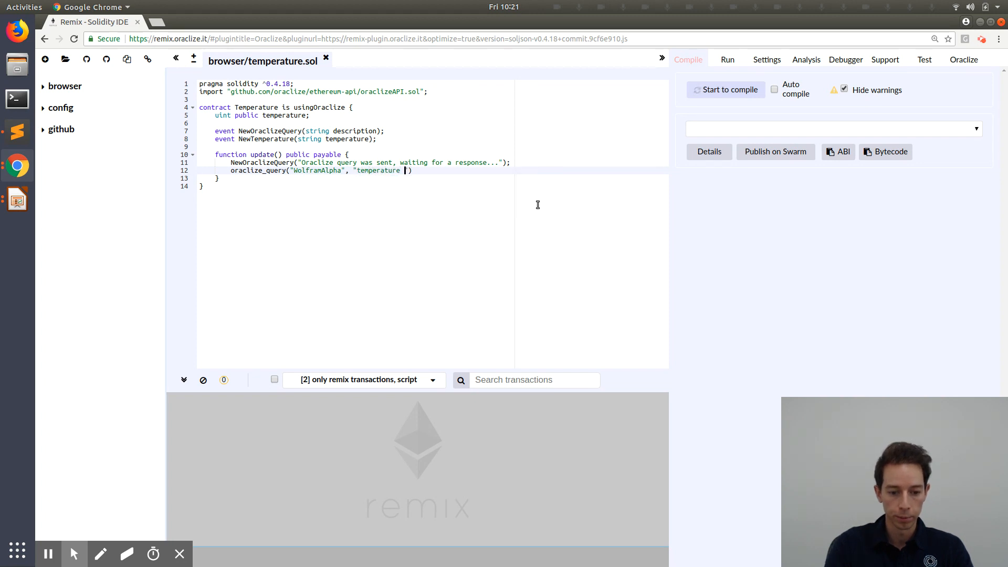
{"action": "type", "text": "in London"}
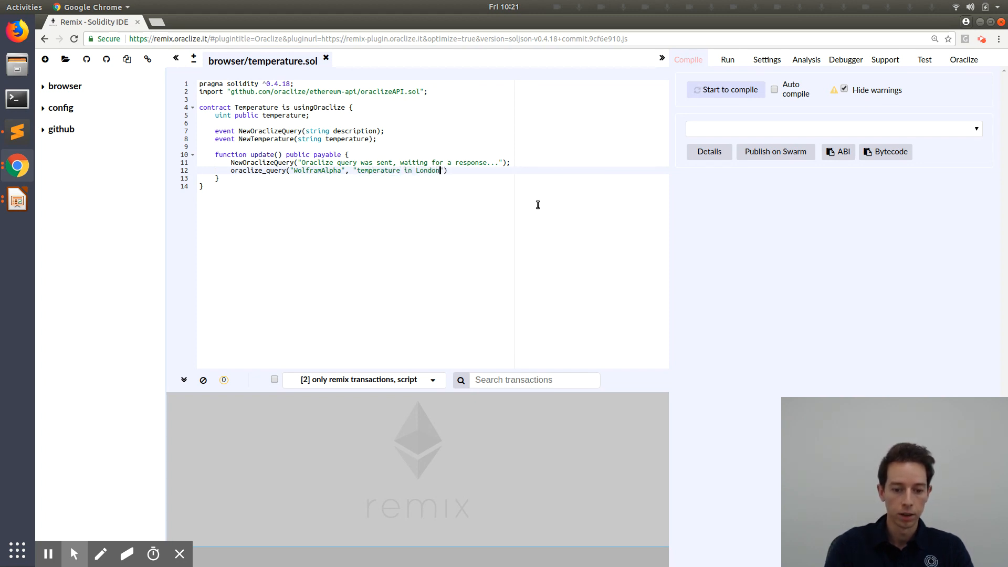
{"action": "type", "text": ";"}
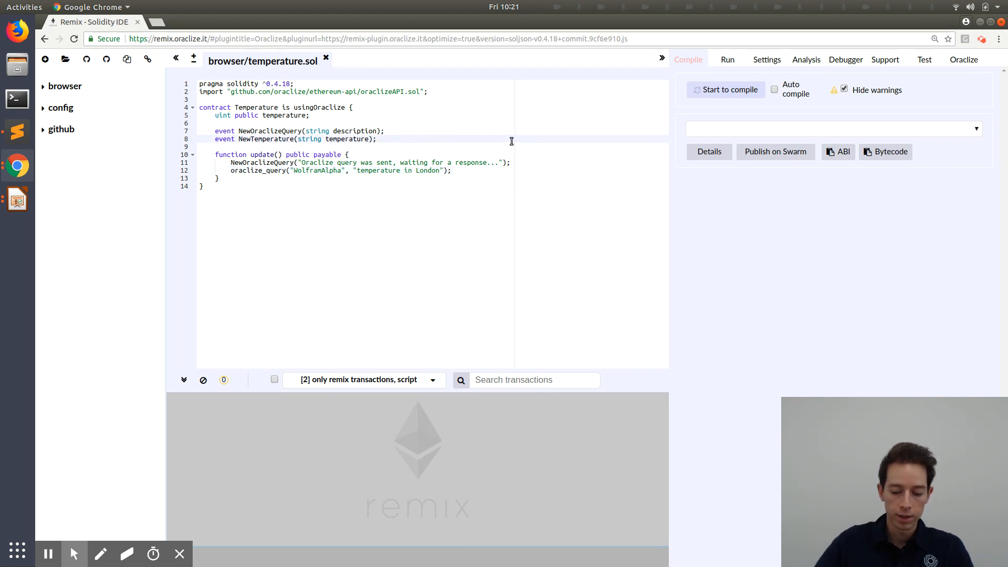
Write function __callback(bytes32 queryId, string result) with an empty body above update().
{"action": "type", "text": "function __ca"}
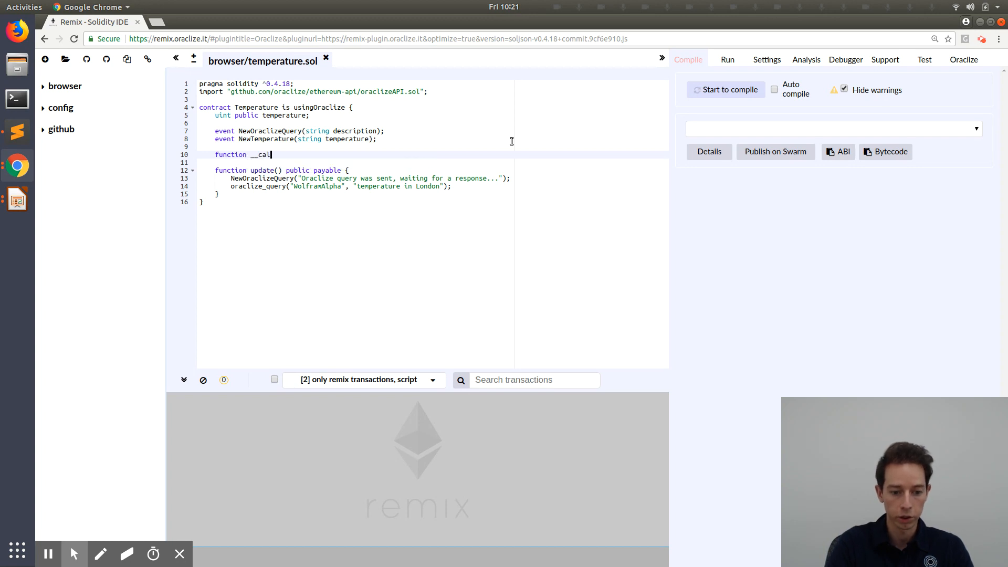
{"action": "type", "text": "lback("}
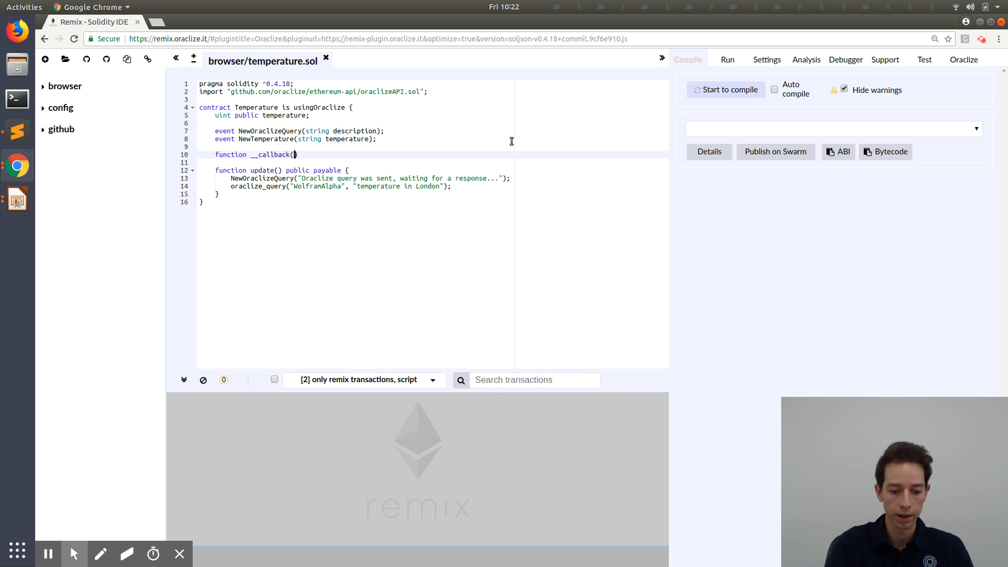
{"action": "type", "text": "bytes32"}
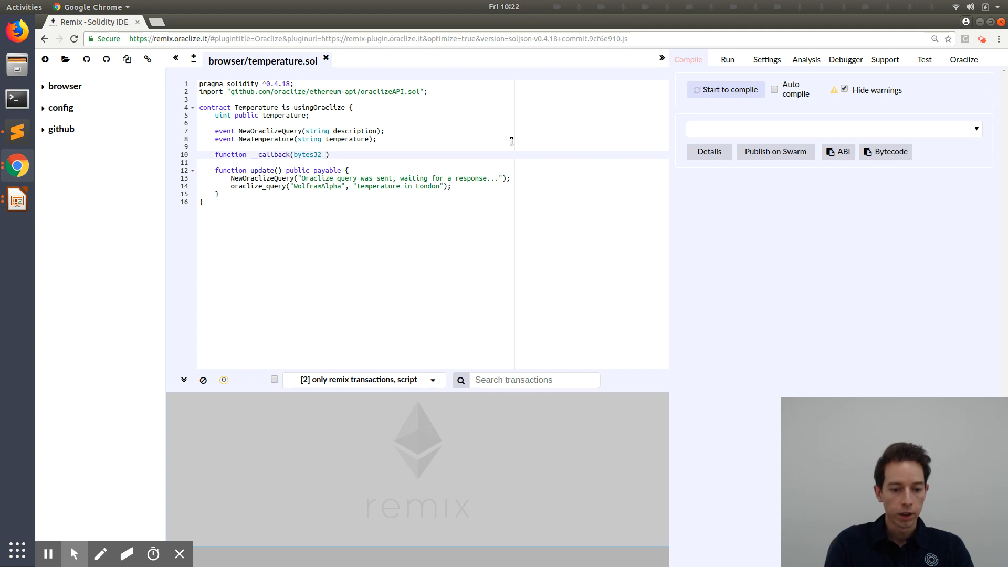
{"action": "type", "text": "queryId"}
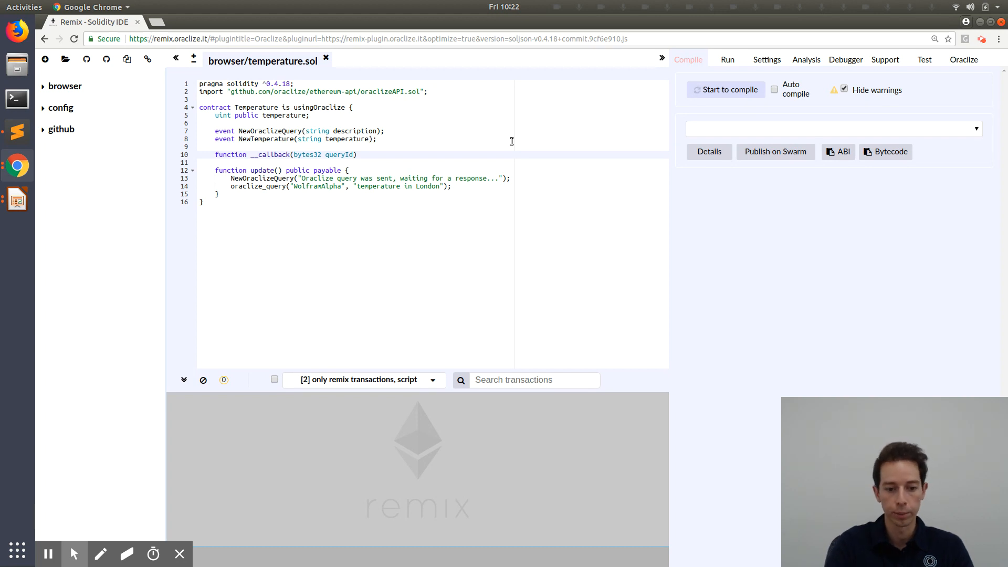
{"action": "type", "text": ", re"}
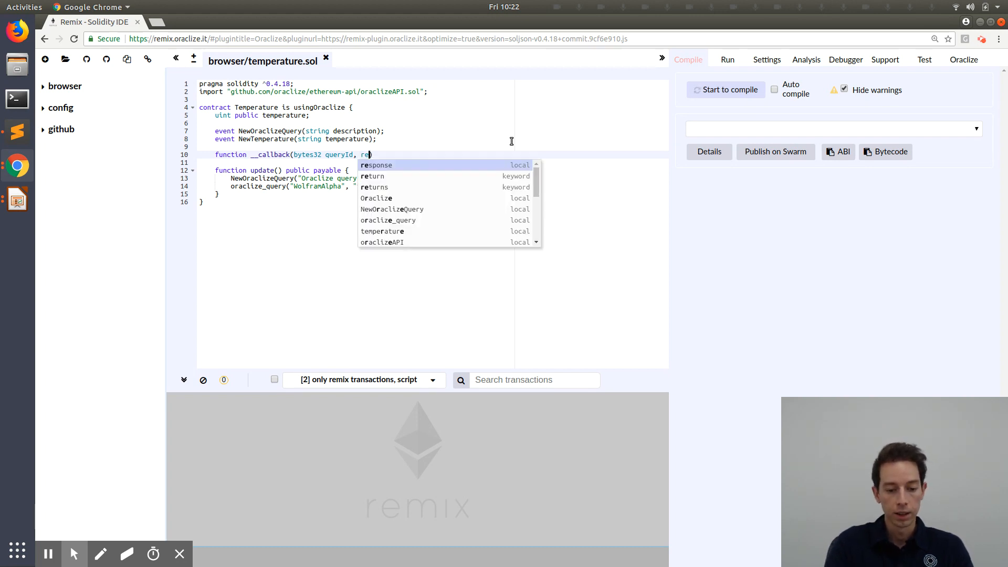
{"action": "type", "text": "string"}
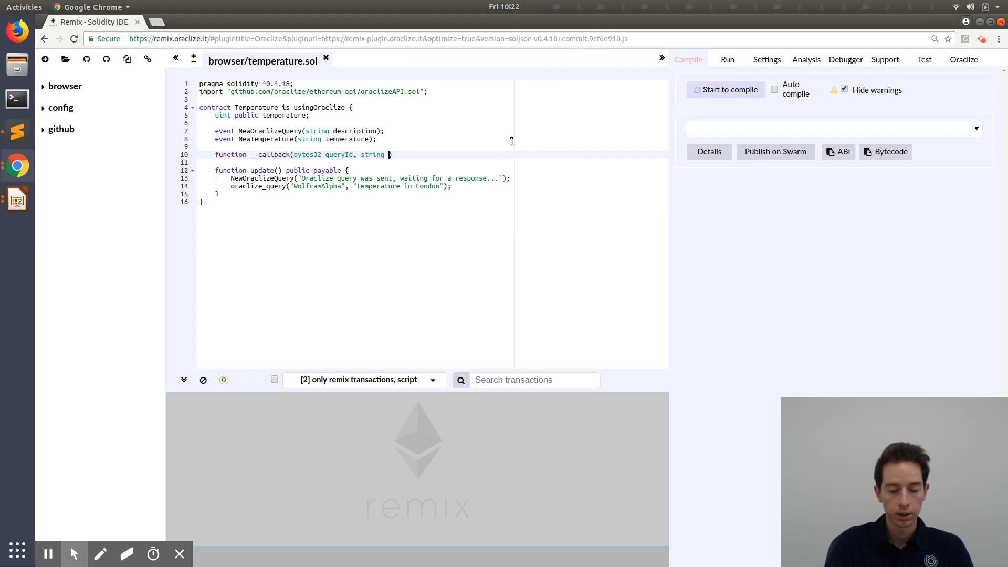
{"action": "type", "text": "result"}
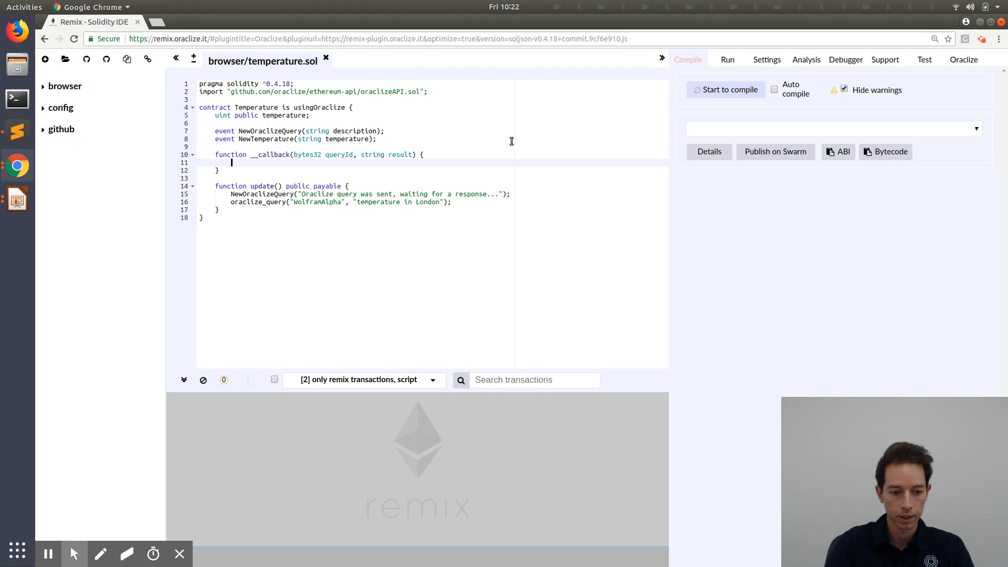
Make __callback revert unless msg.sender is oraclize_cbAddress().
{"action": "type", "text": "if("}
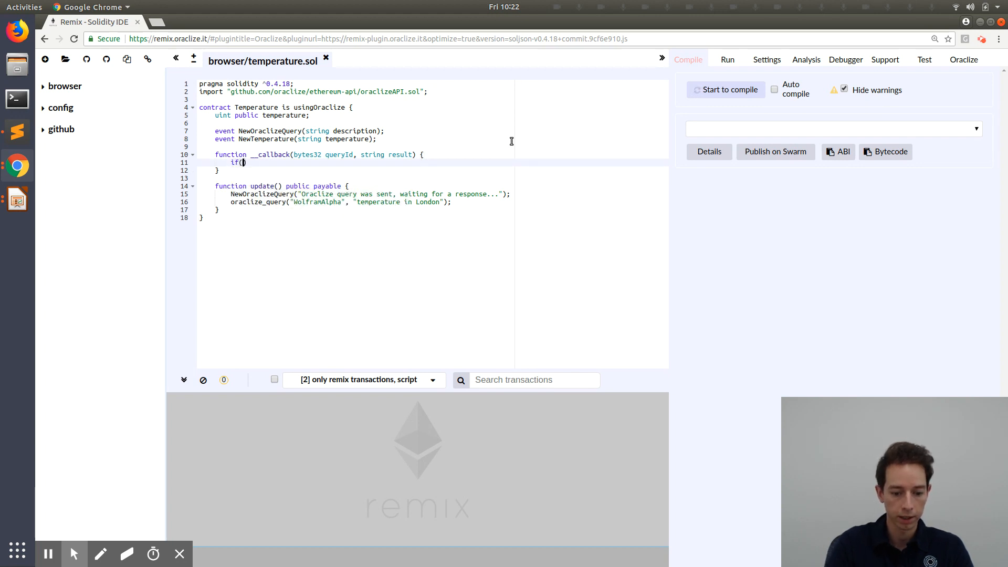
{"action": "type", "text": "msg"}
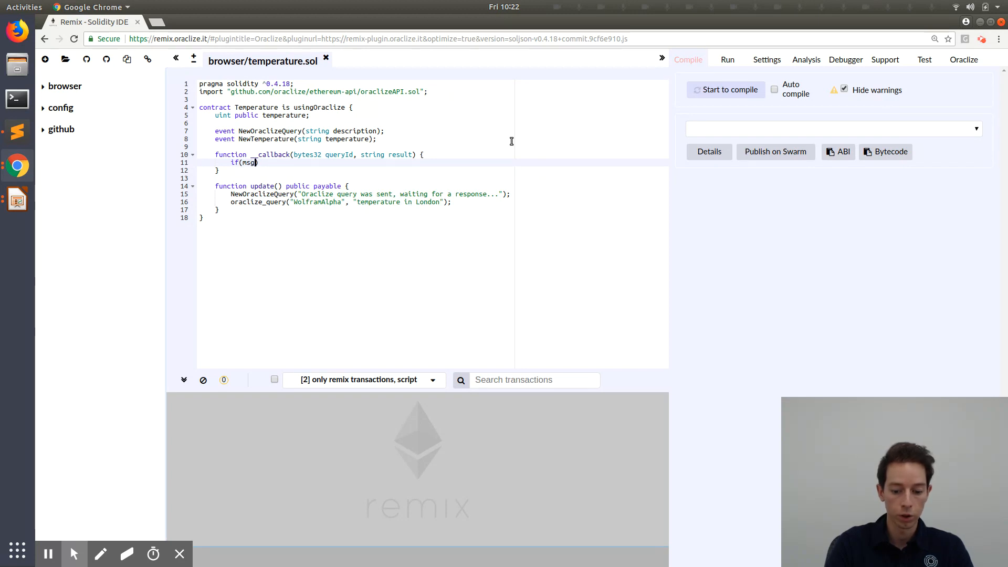
{"action": "type", "text": ".sender"}
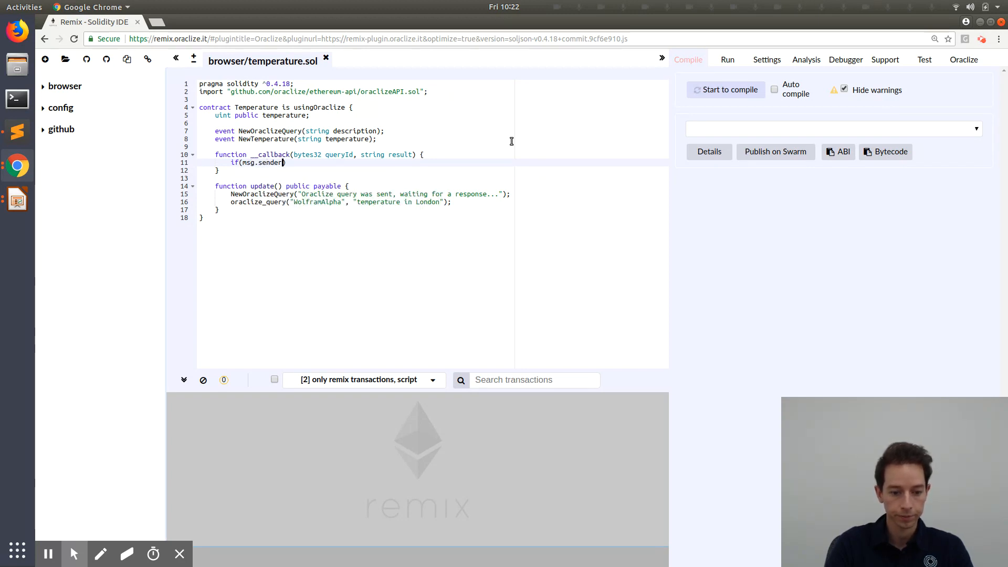
{"action": "type", "text": "!="}
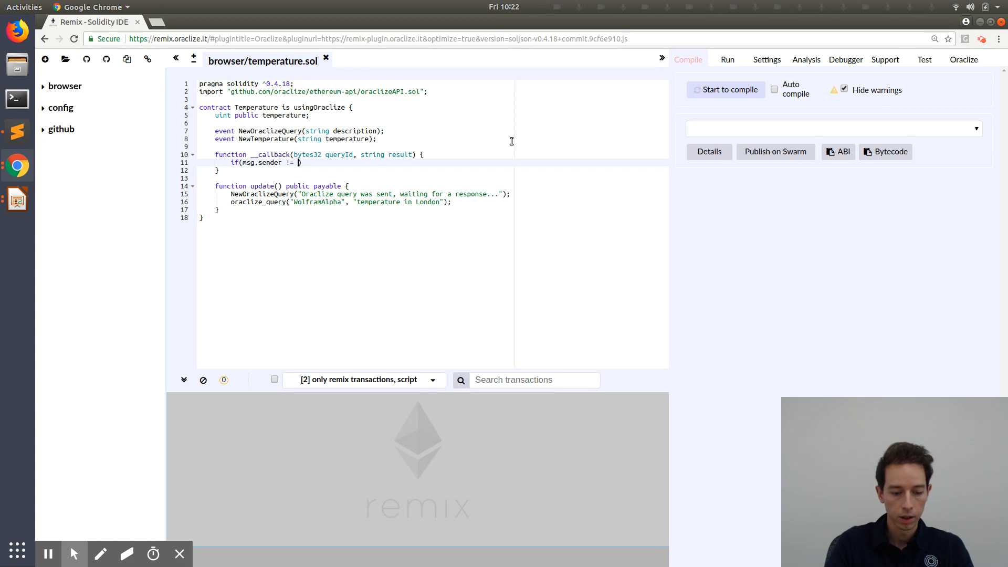
{"action": "type", "text": "oraclize_cbAddress("}
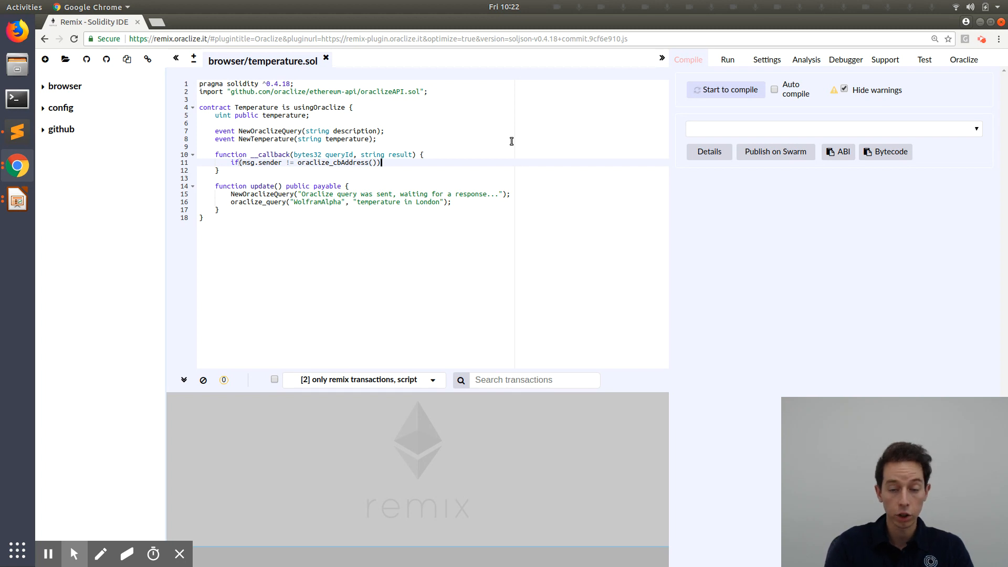
{"action": "type", "text": "revert"}
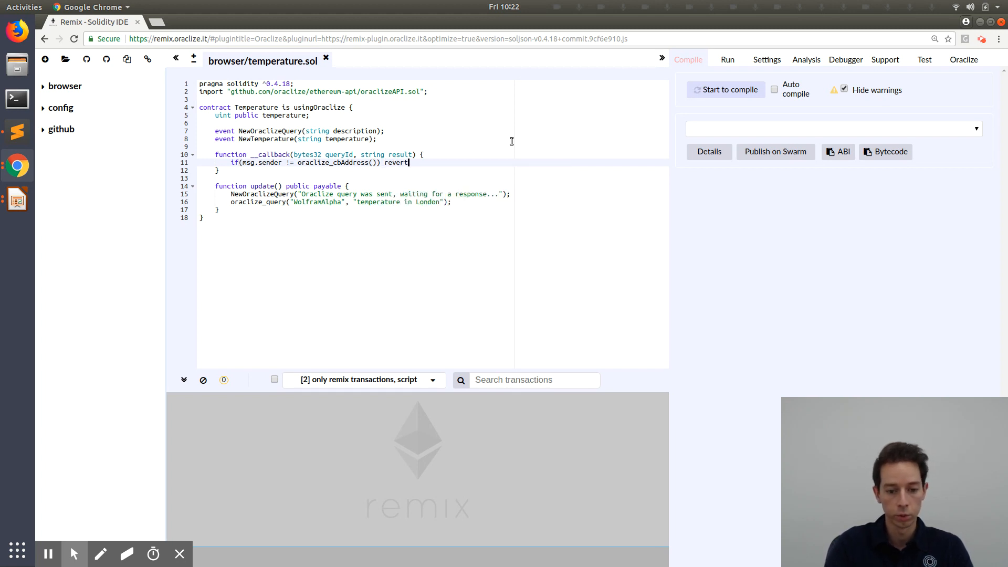
{"action": "type", "text": "();"}
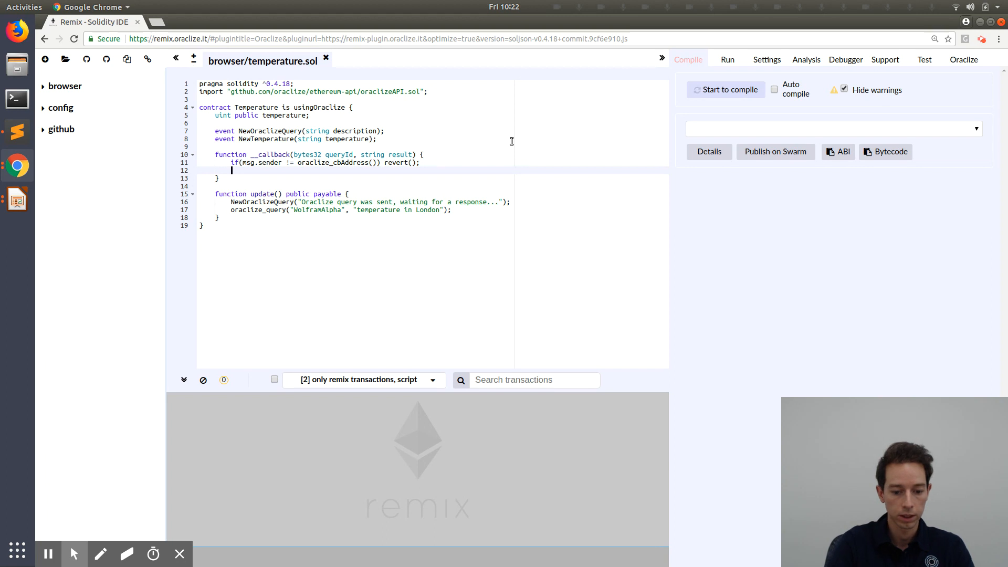
Emit NewTemperature(result) and set temperature = parseInt(result) in the callback.
{"action": "type", "text": "NewTemperature("}
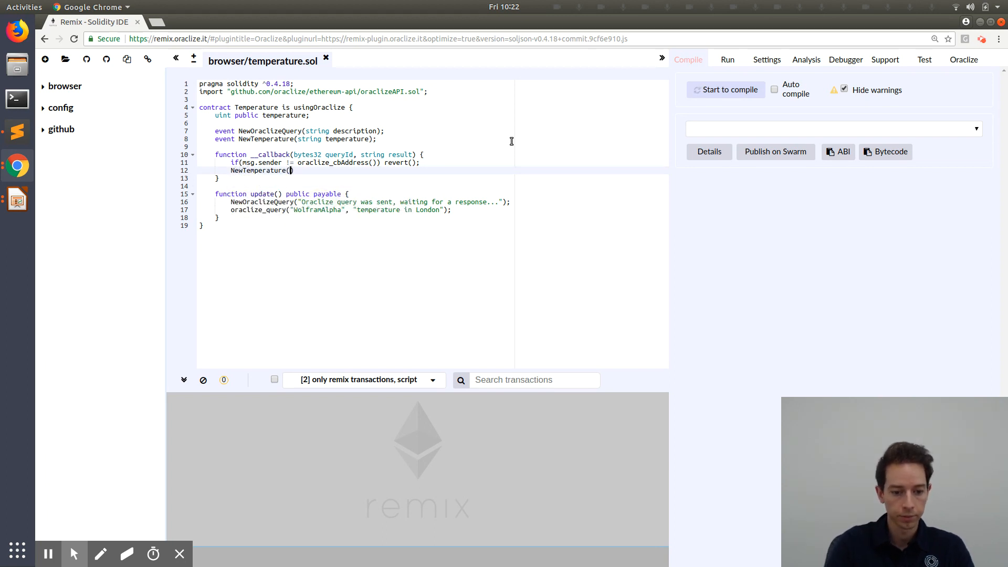
{"action": "type", "text": "result)"}
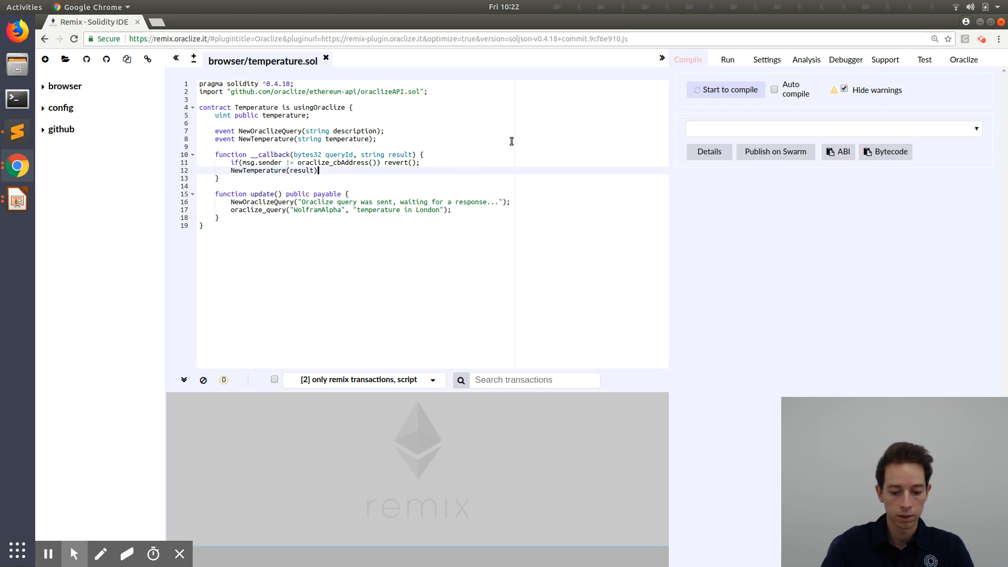
{"action": "key", "text": "Return"}
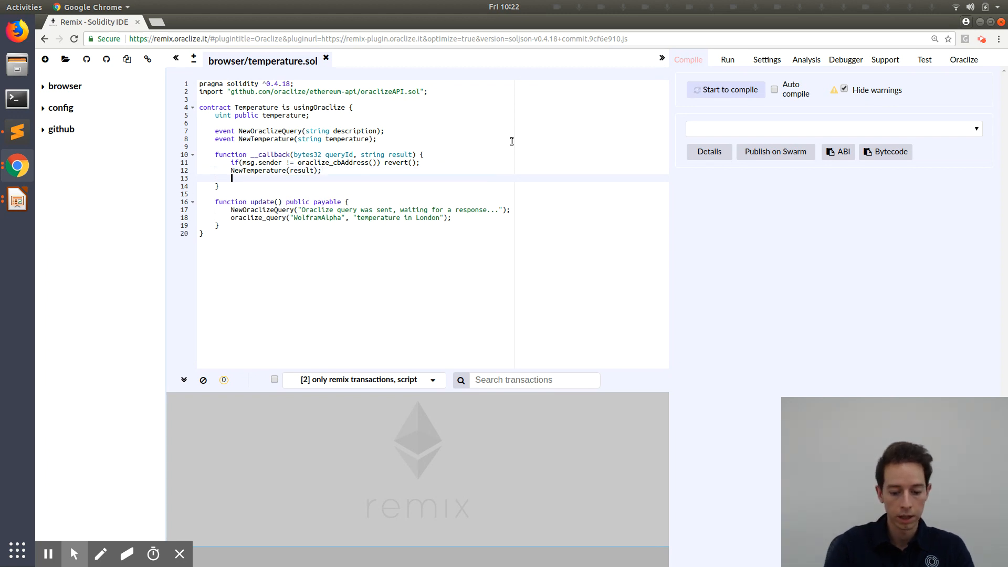
{"action": "type", "text": "temperature ="}
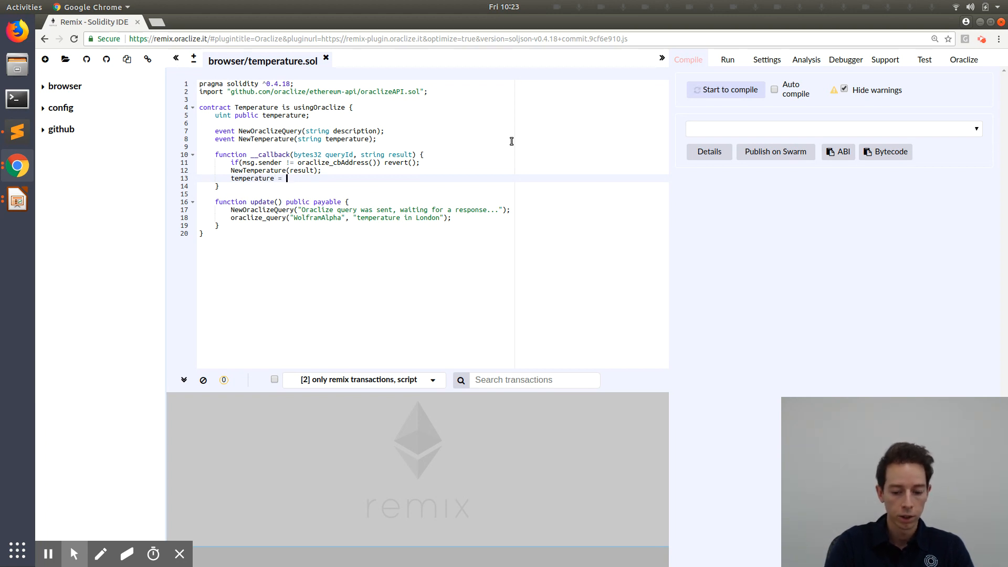
{"action": "type", "text": "parseInt("}
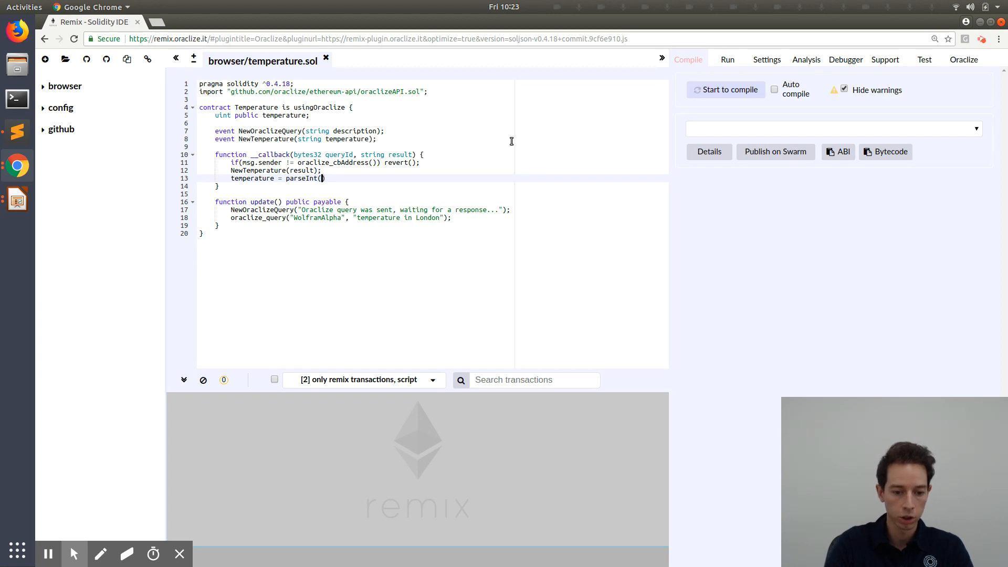
{"action": "type", "text": "result)"}
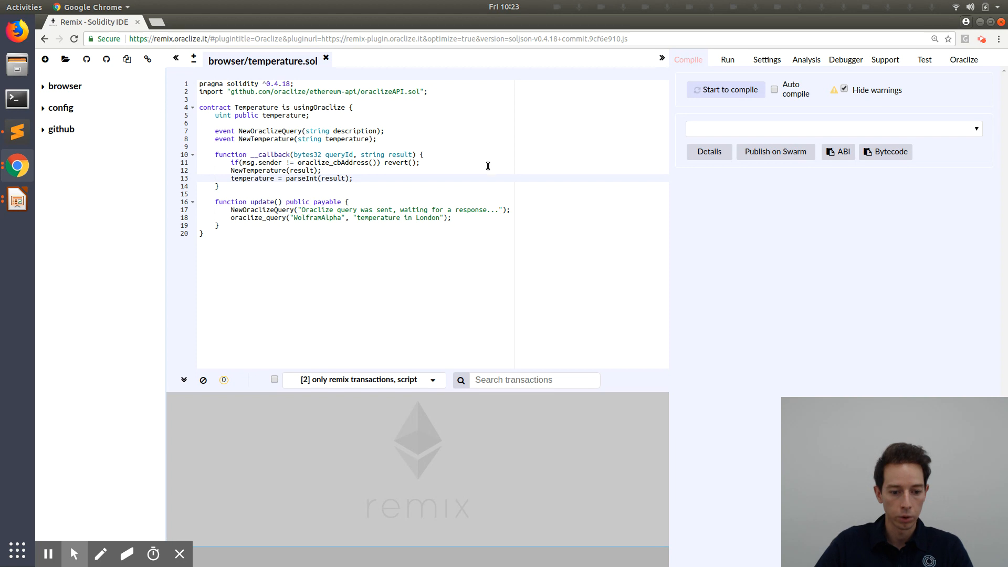
{"action": "left_click", "coordinate": [730, 89]}
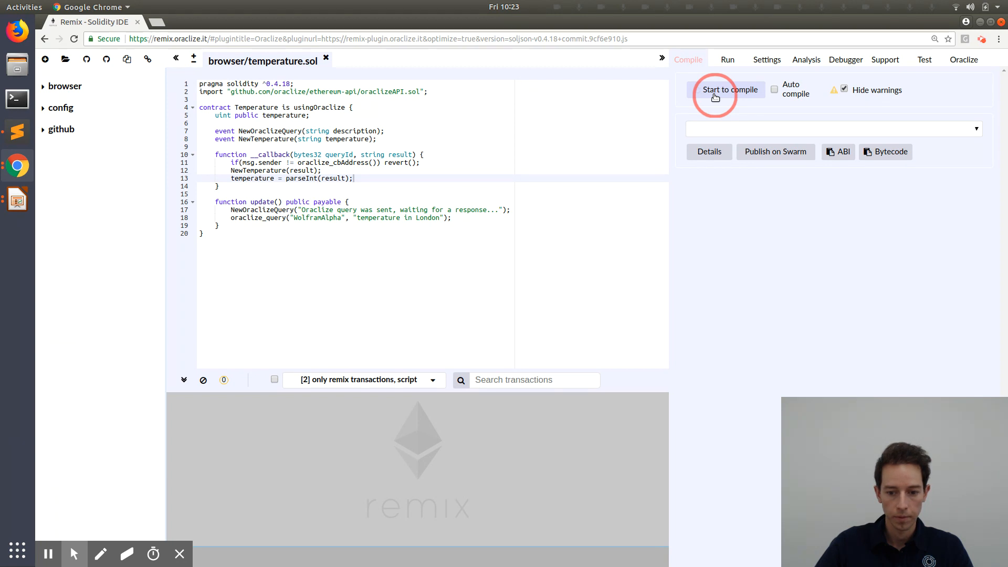
Compile the Temperature contract and deploy it on the JavaScript VM.
{"action": "left_click", "coordinate": [730, 89]}
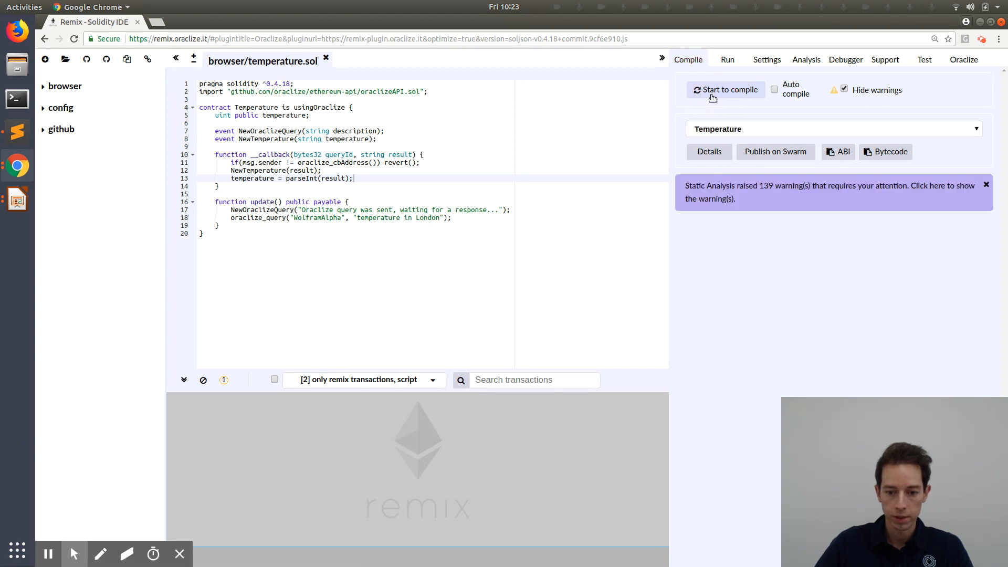
{"action": "mouse_move", "coordinate": [728, 59]}
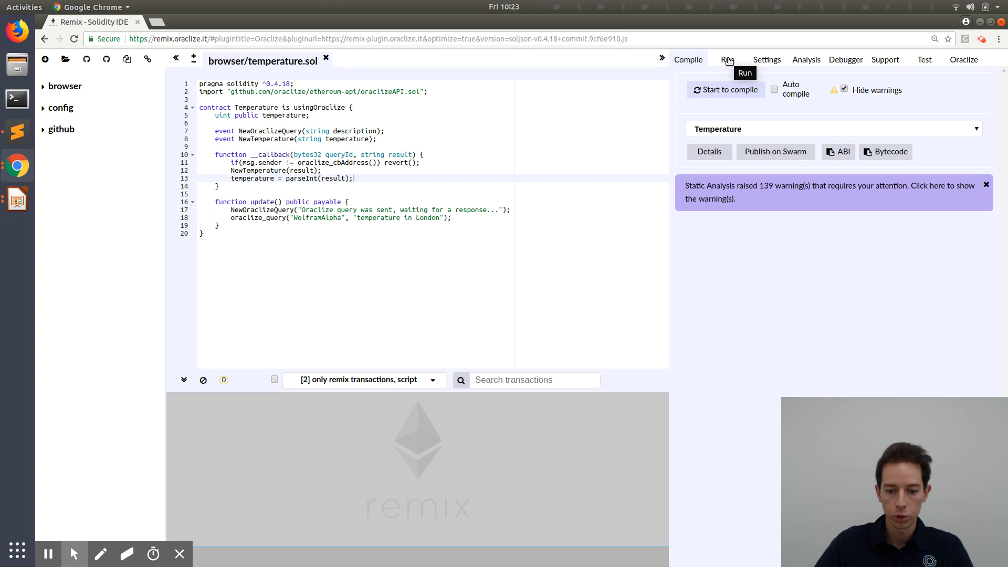
{"action": "left_click", "coordinate": [727, 59]}
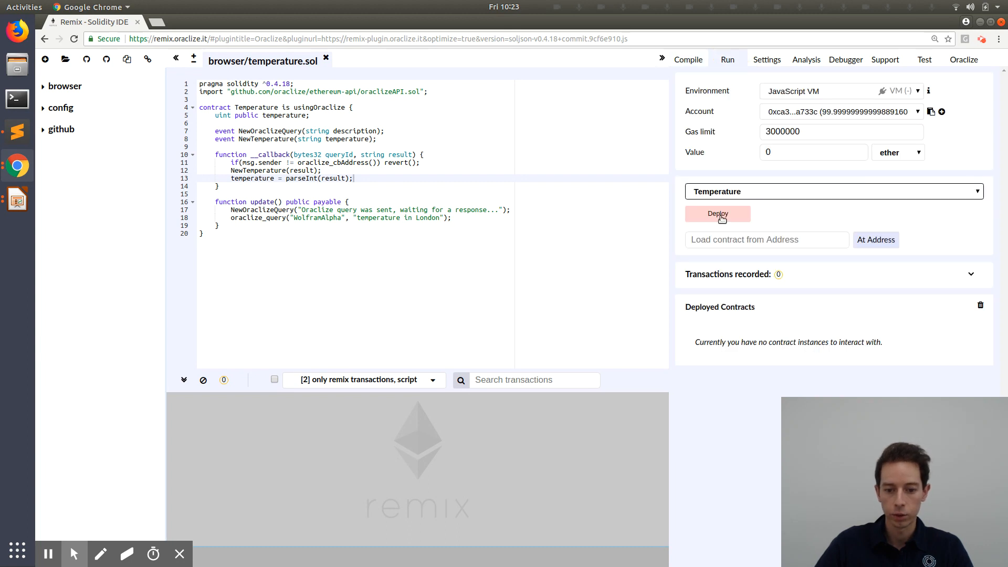
{"action": "left_click", "coordinate": [718, 214]}
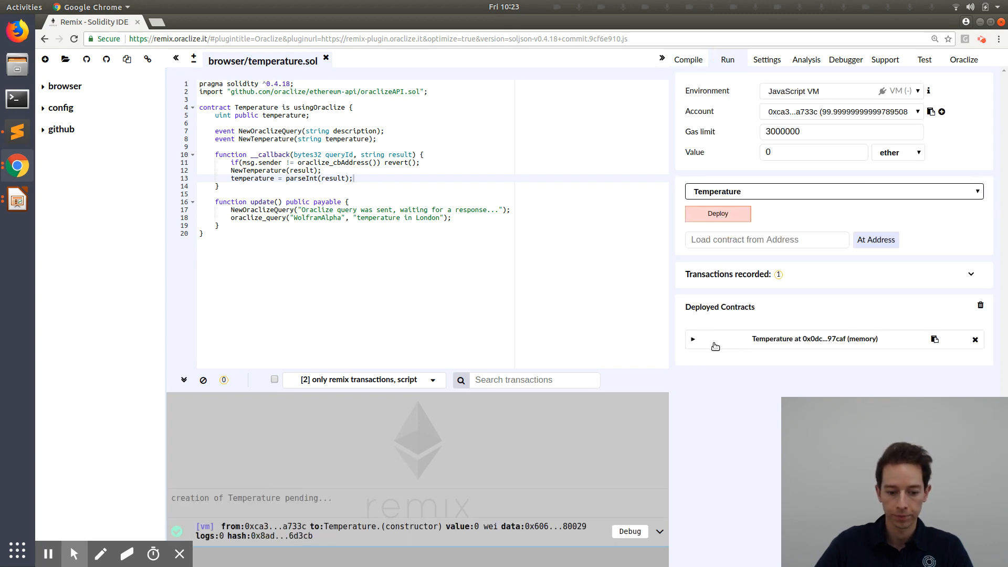
Expand the deployed Temperature instance and call update() to send a temperature query.
{"action": "left_click", "coordinate": [694, 339]}
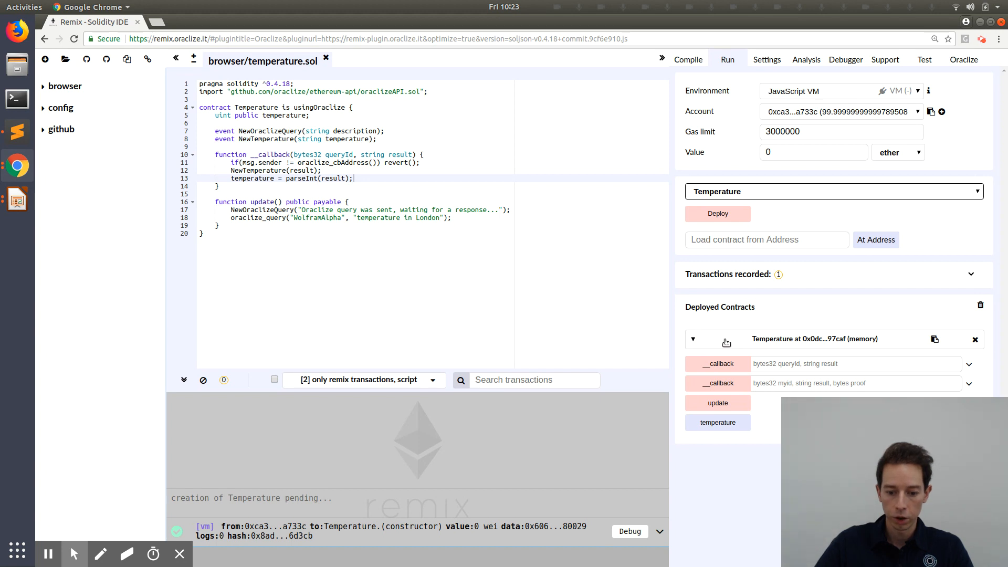
{"action": "left_click", "coordinate": [718, 403]}
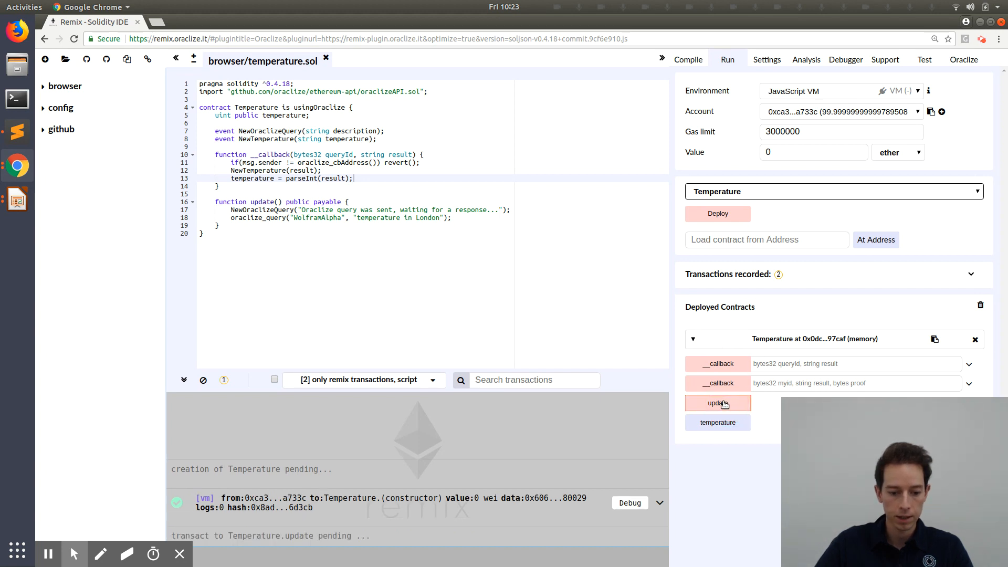
{"action": "left_click", "coordinate": [718, 403]}
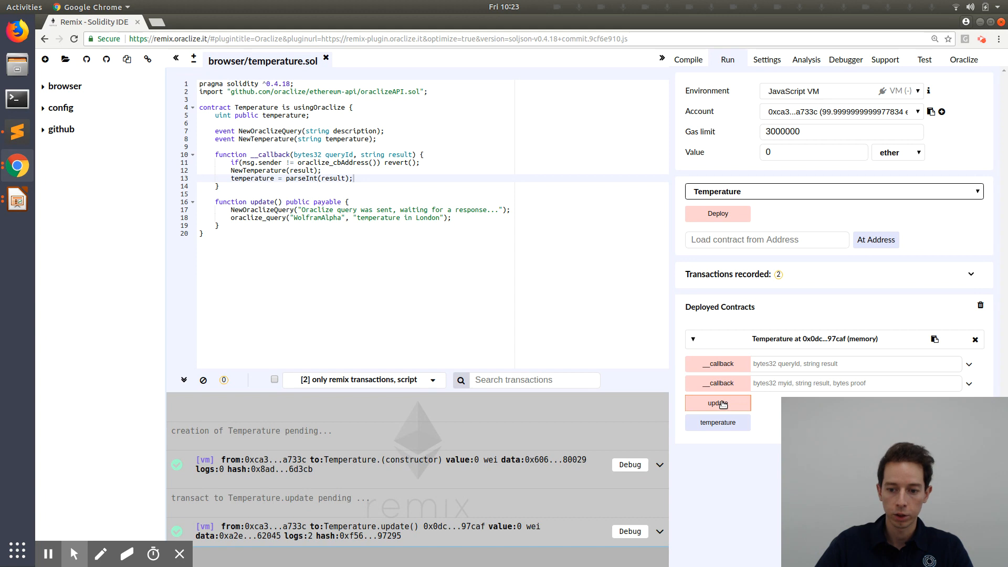
{"action": "left_click", "coordinate": [718, 403]}
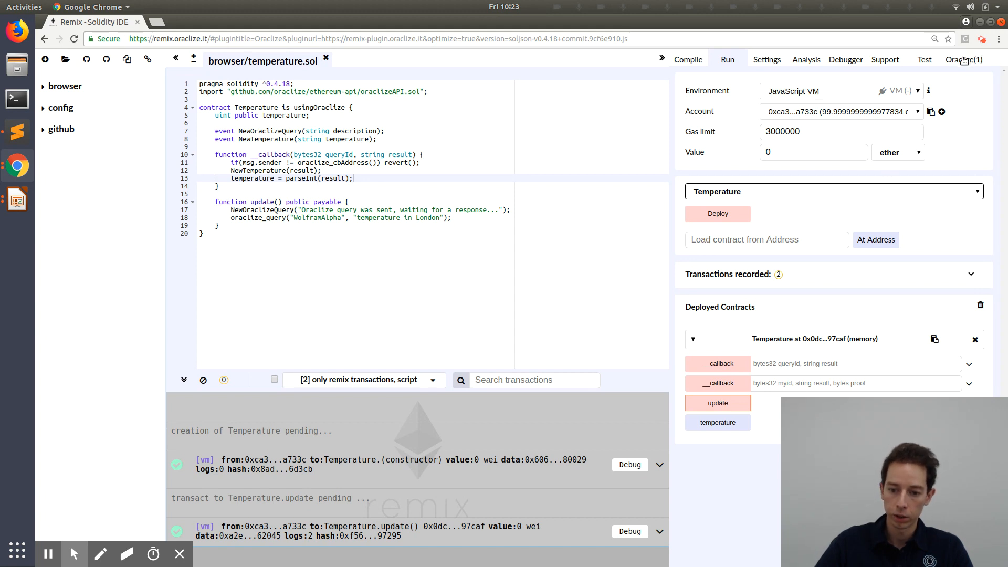
{"action": "left_click", "coordinate": [964, 59]}
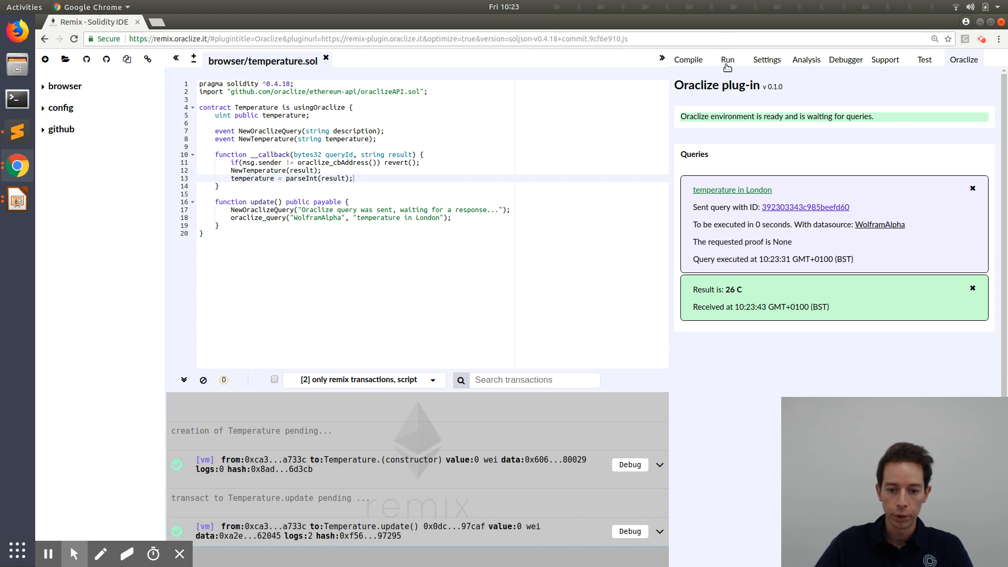
{"action": "left_click", "coordinate": [727, 59]}
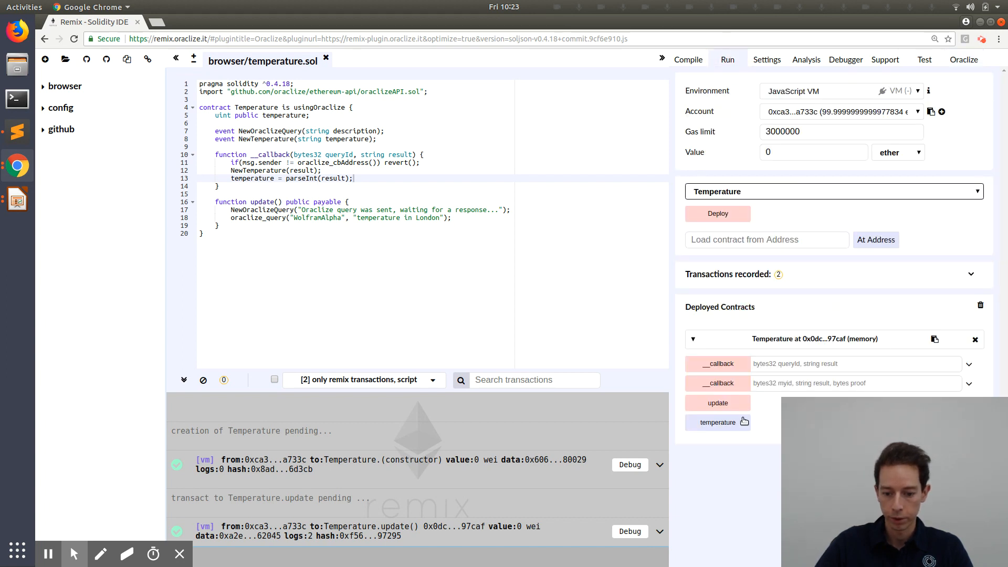
Read temperature (uint256: 26), then call update() again and get a revert.
{"action": "left_click", "coordinate": [718, 423]}
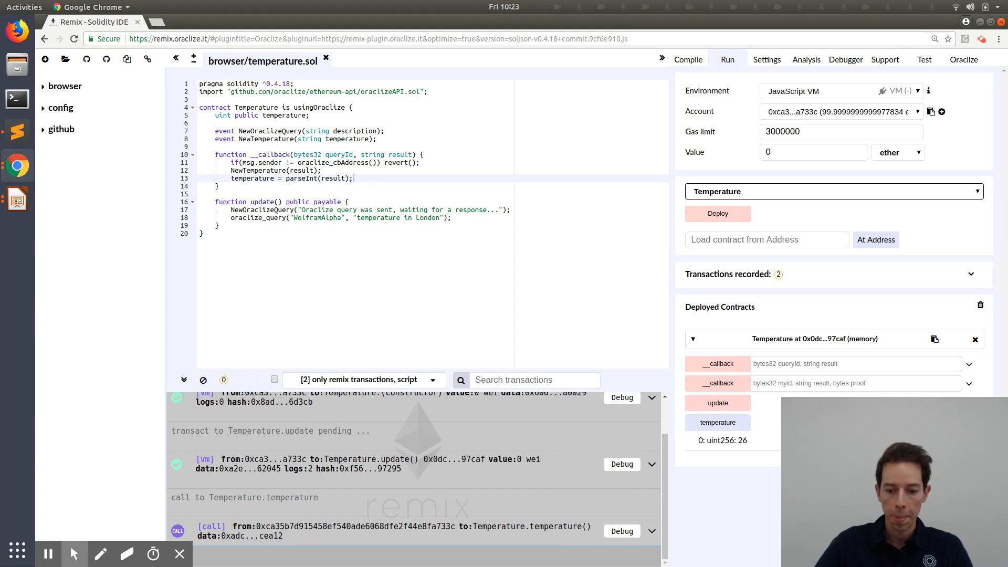
{"action": "mouse_move", "coordinate": [760, 406]}
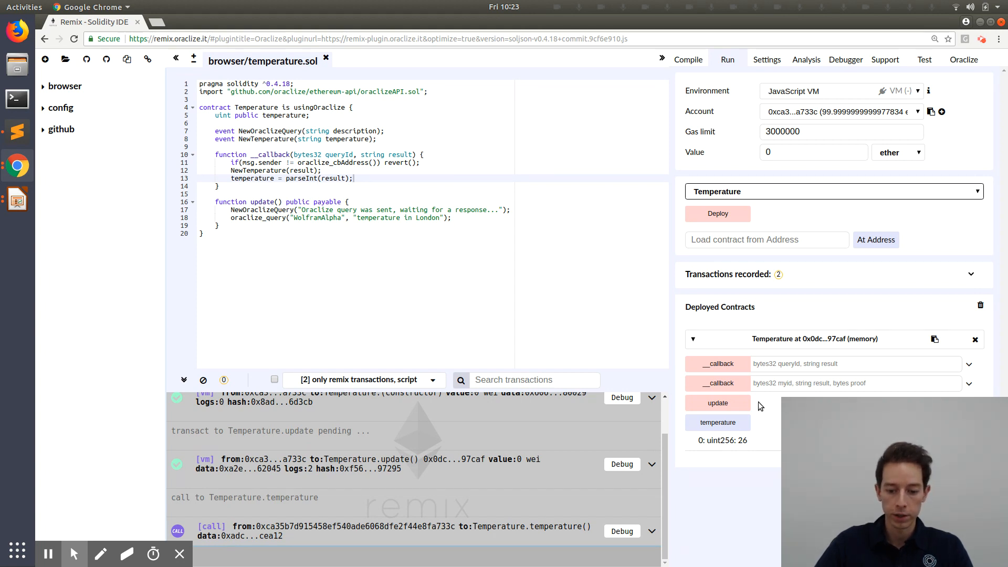
{"action": "mouse_move", "coordinate": [718, 403]}
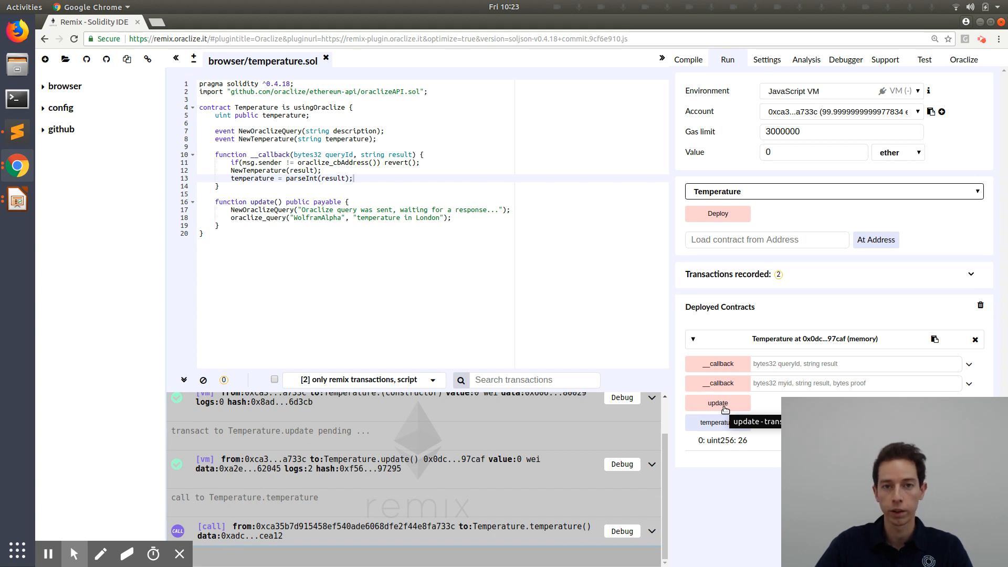
{"action": "left_click", "coordinate": [718, 404]}
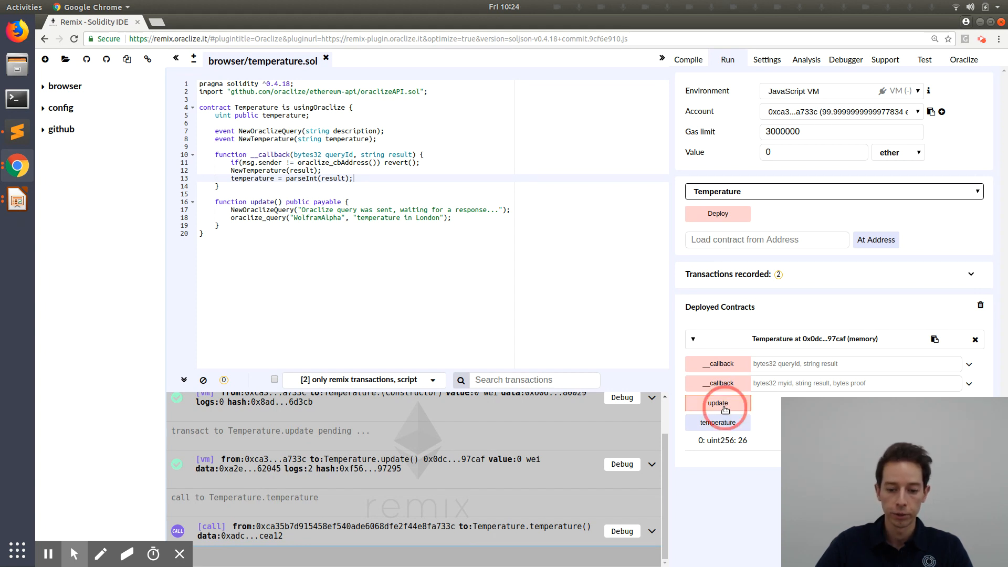
{"action": "left_click", "coordinate": [718, 403]}
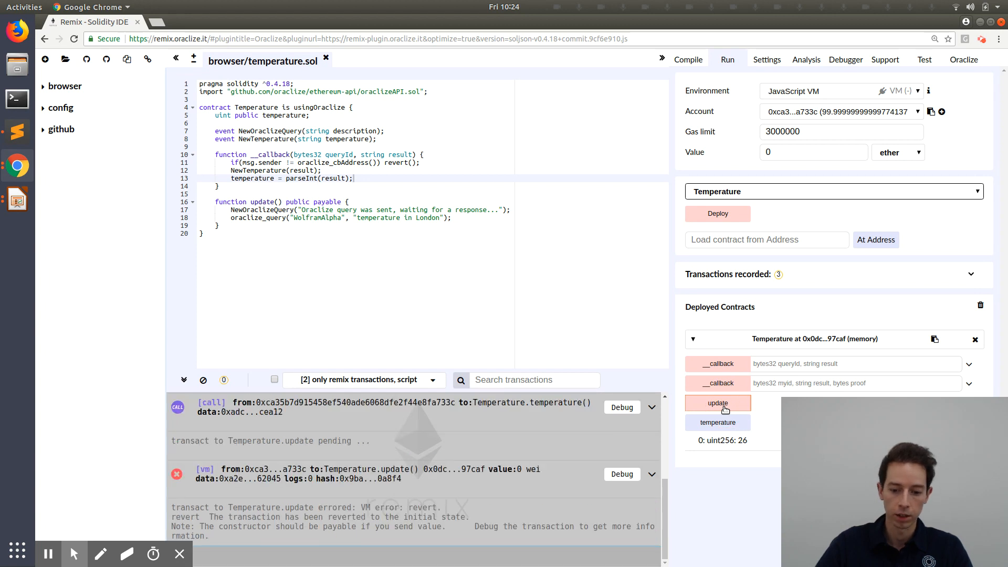
{"action": "mouse_move", "coordinate": [794, 159]}
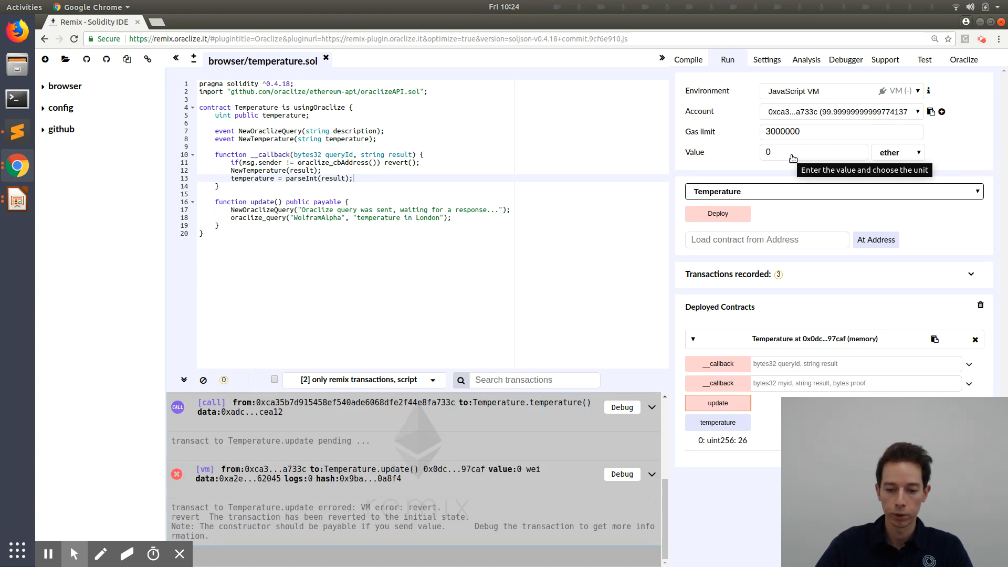
Call update() with 1 ether and confirm the Oraclize tab shows a second 26 C result.
{"action": "left_click", "coordinate": [814, 152]}
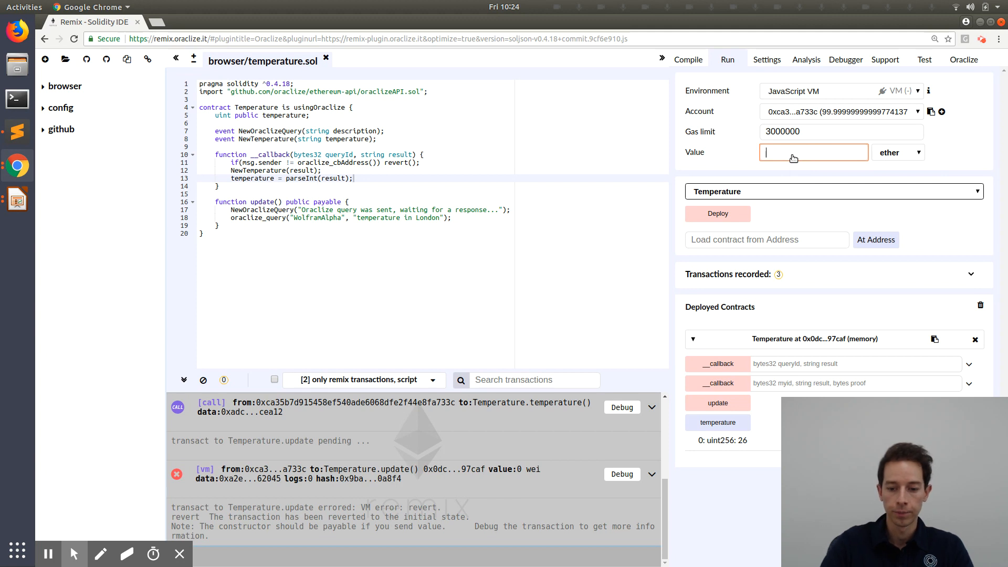
{"action": "type", "text": "1"}
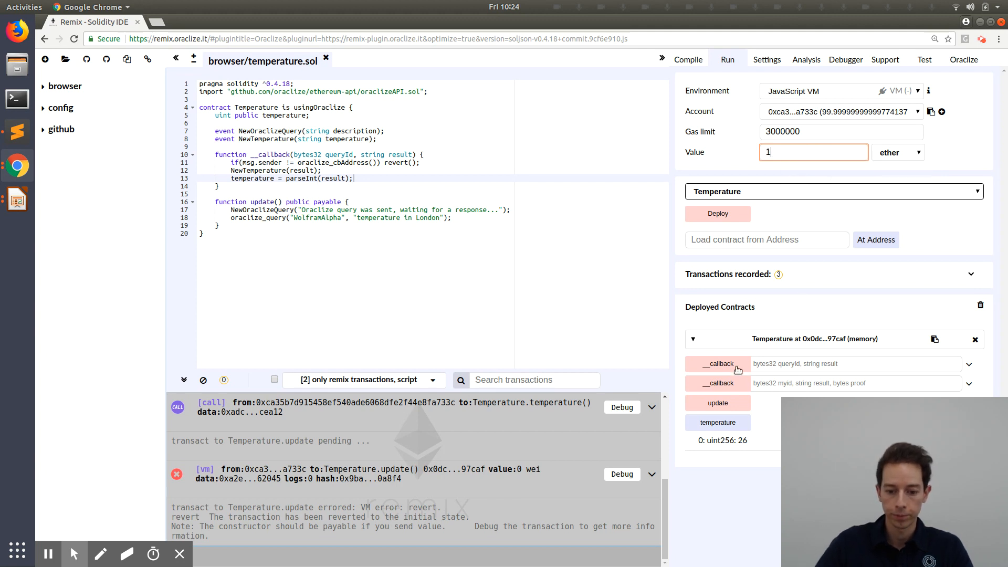
{"action": "left_click", "coordinate": [718, 403]}
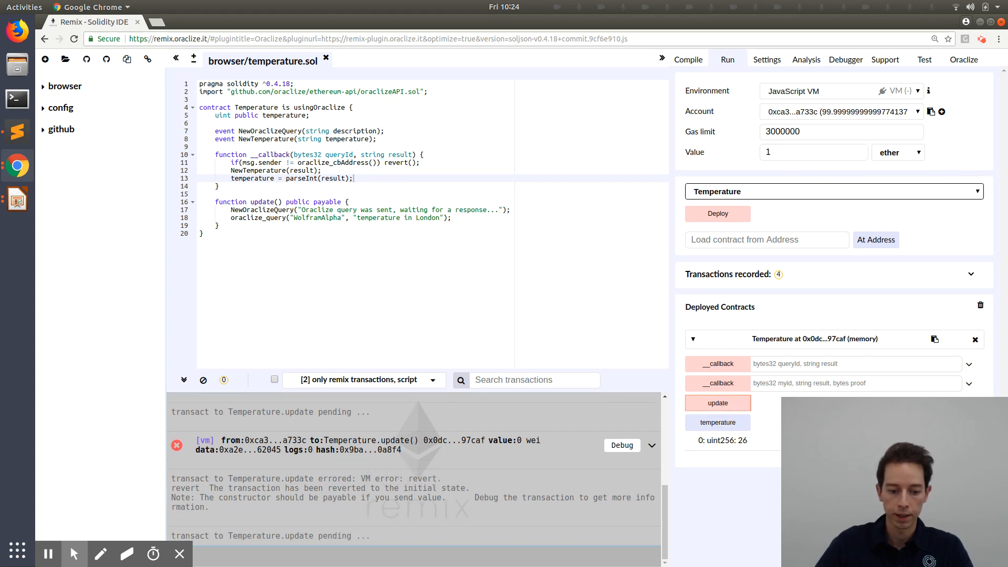
{"action": "left_click", "coordinate": [718, 403]}
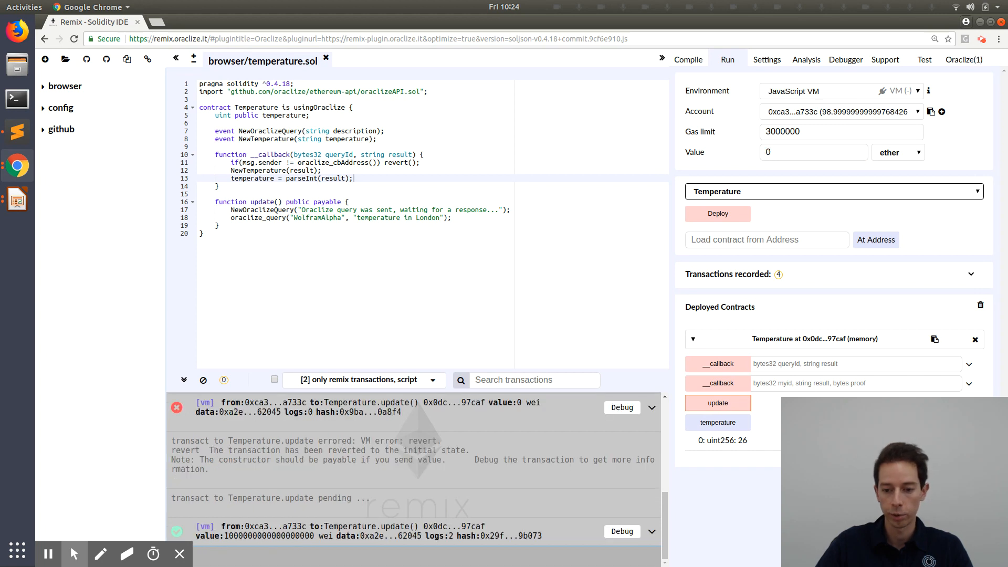
{"action": "left_click", "coordinate": [964, 60]}
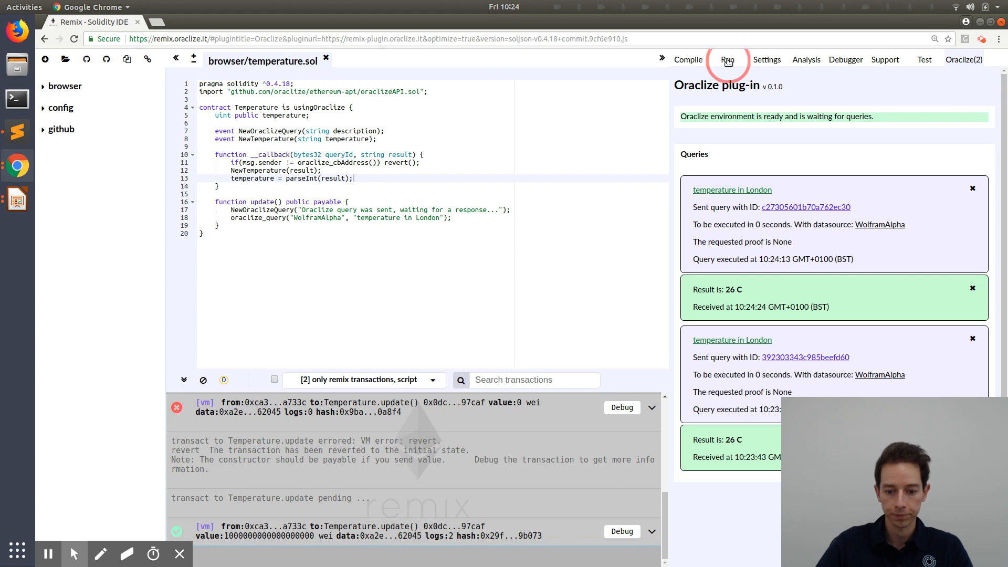
{"action": "left_click", "coordinate": [727, 60]}
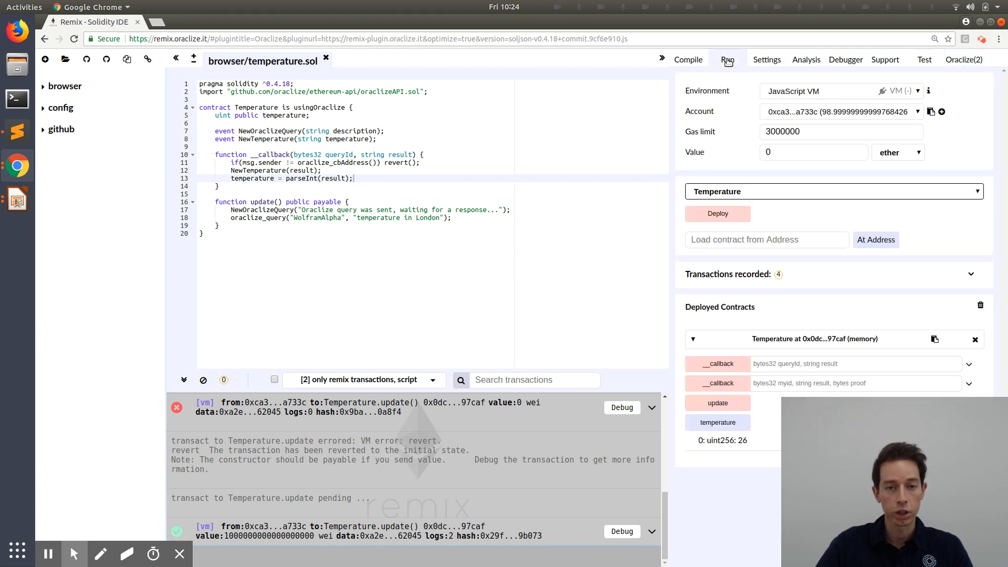